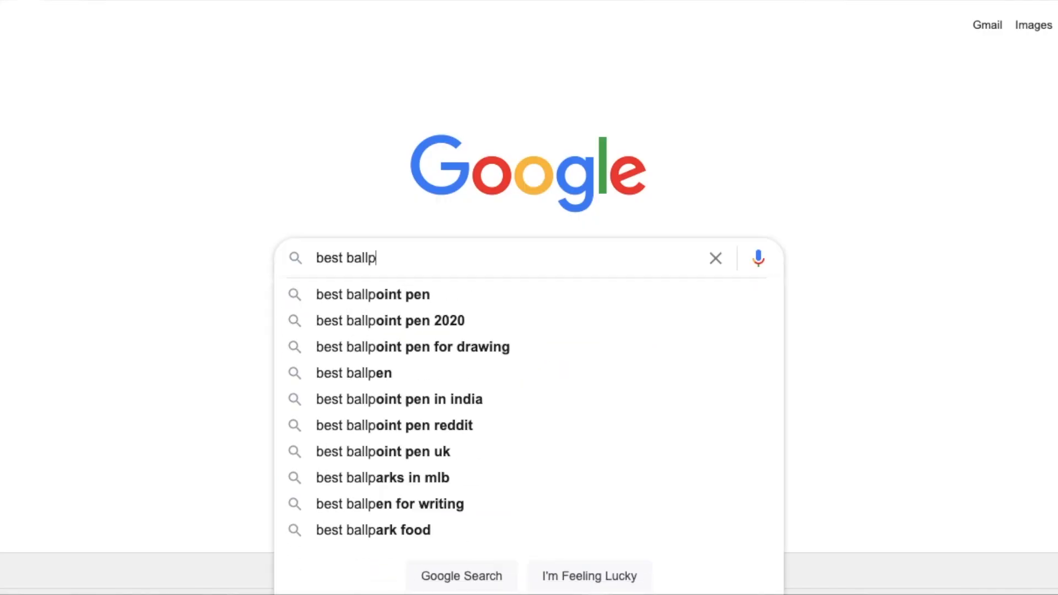
- Finish the 'best ballpoint pen' query to view its suggestions, then return to an empty Google home page
text(oint pen)
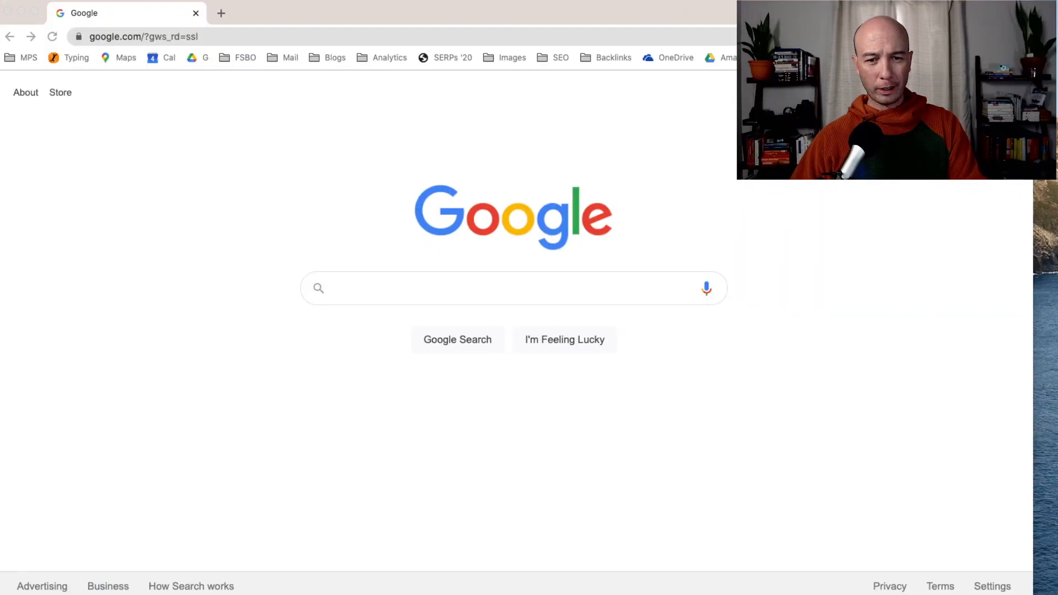
- Search Google for 'roof box for subaru outback' chosen from the 'roof box' autocomplete list
click(506, 289)
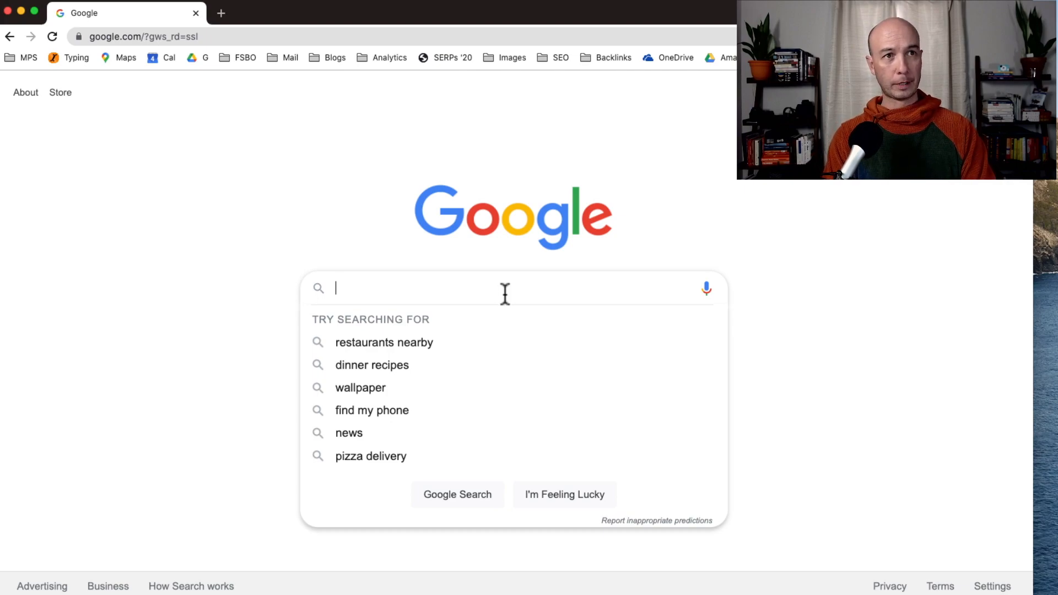
text(roof box)
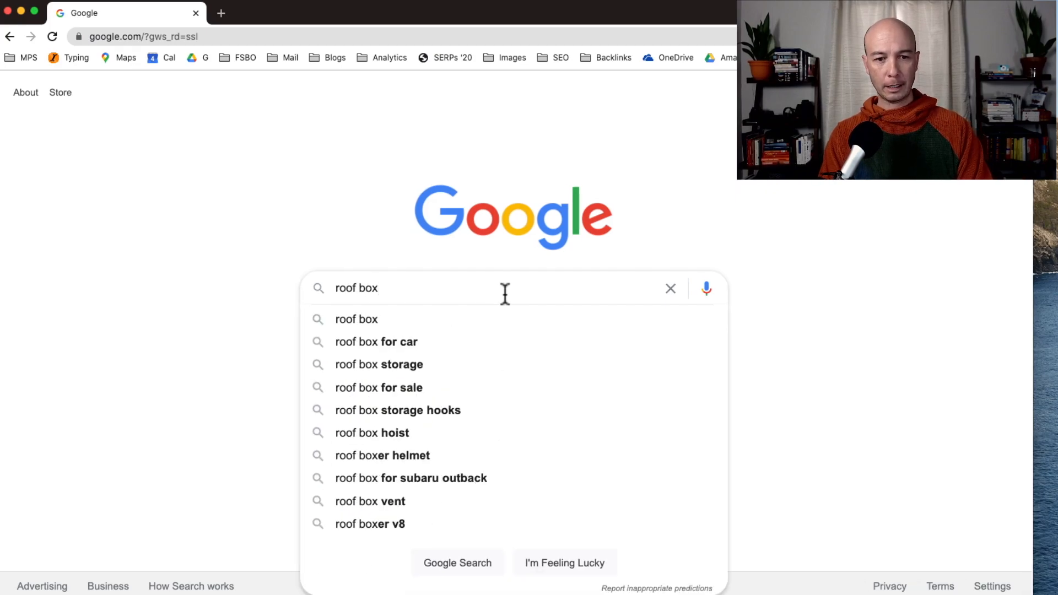
click(378, 388)
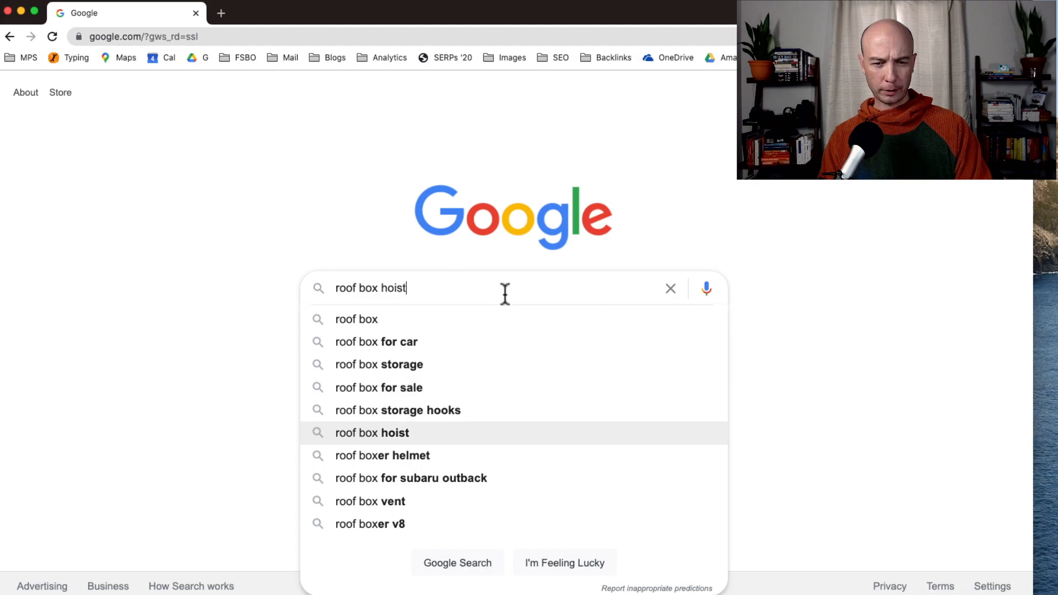
click(411, 479)
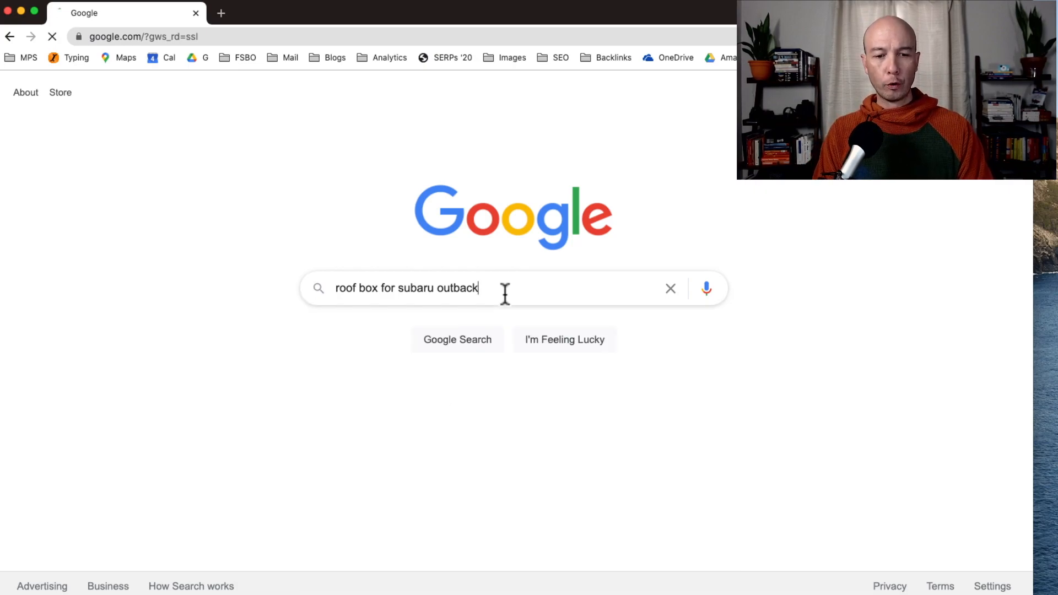
key(Enter)
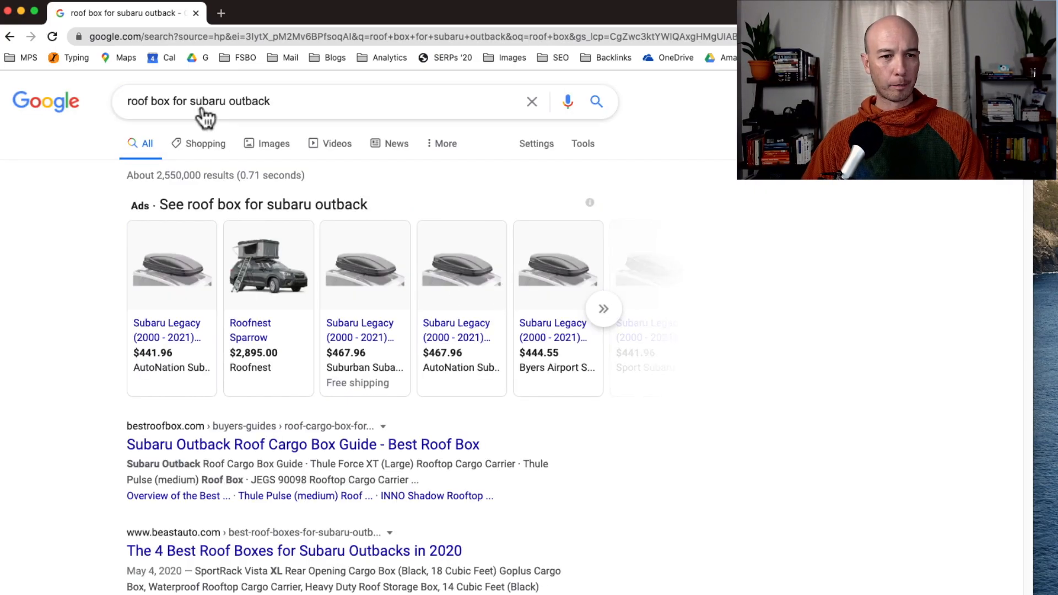
- Edit the query to 'best roof box for ' to show suggestions like skis, snowboards, volvo xc90 and honda crv
click(199, 102)
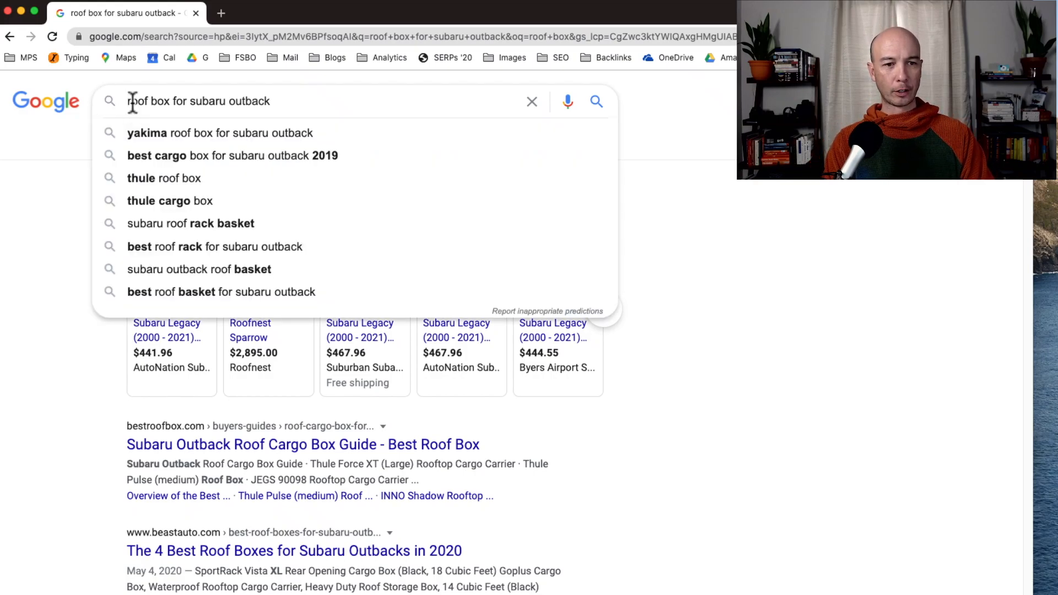
text(best)
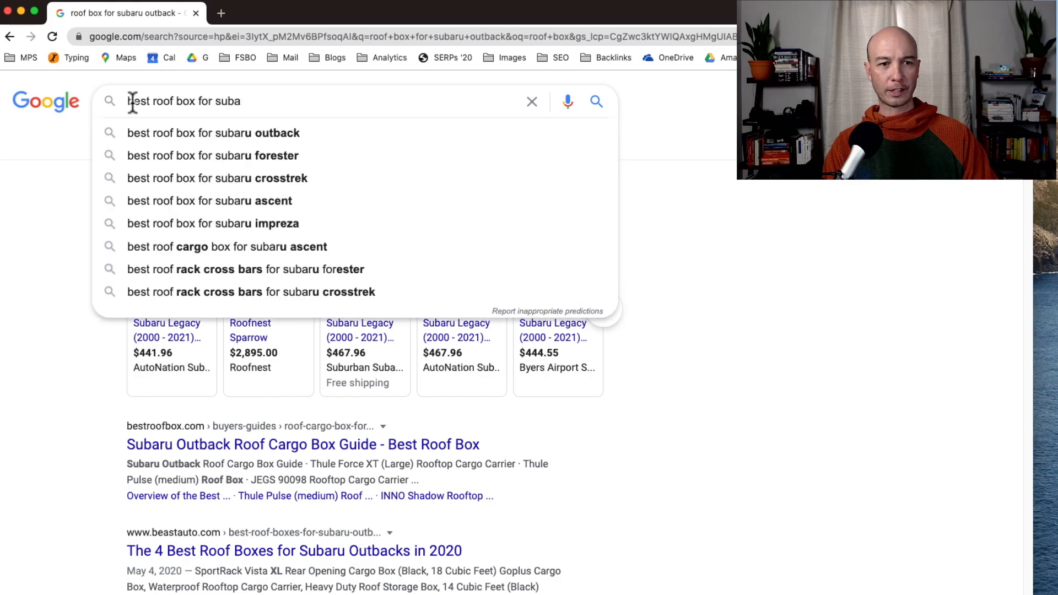
key(Backspace)
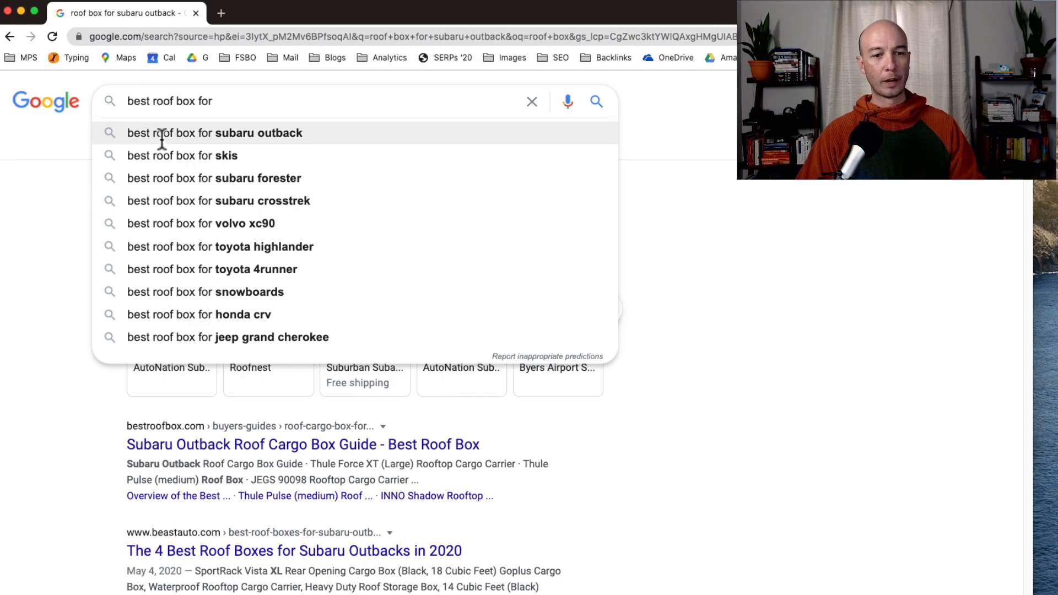
mouse_move(207, 329)
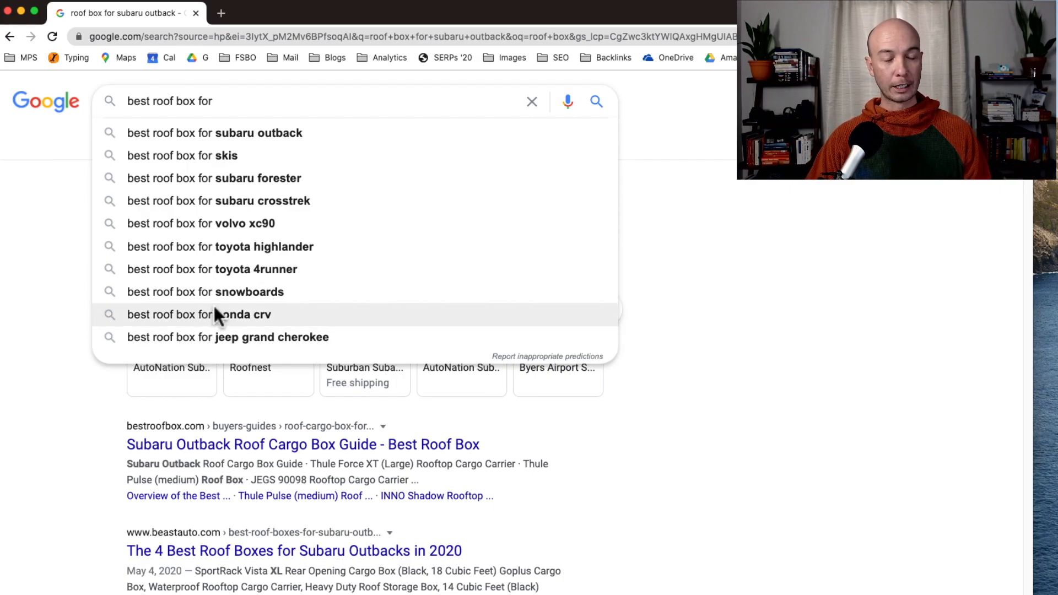
mouse_move(212, 295)
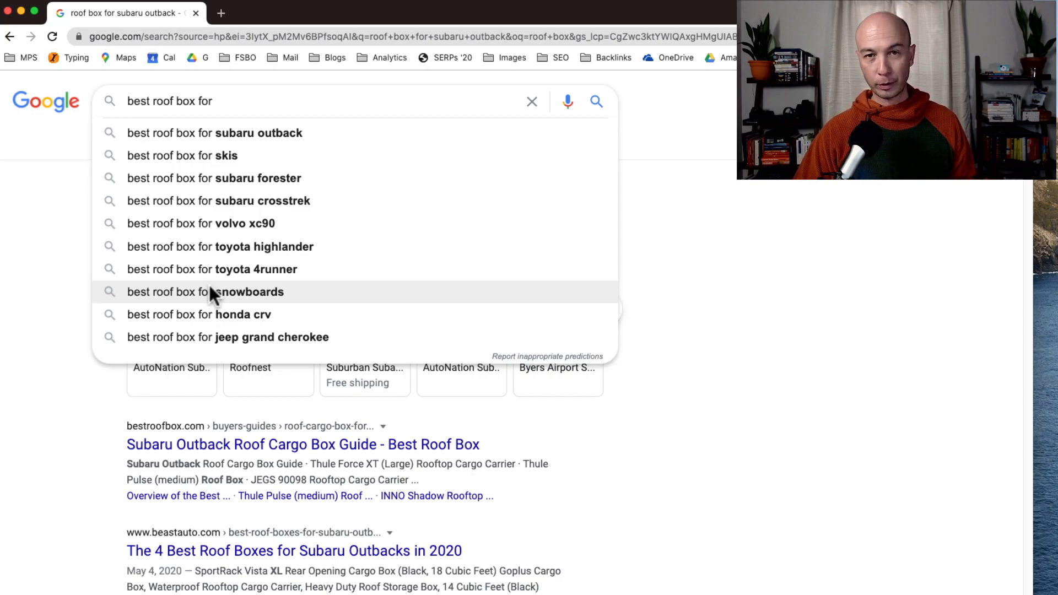
mouse_move(211, 261)
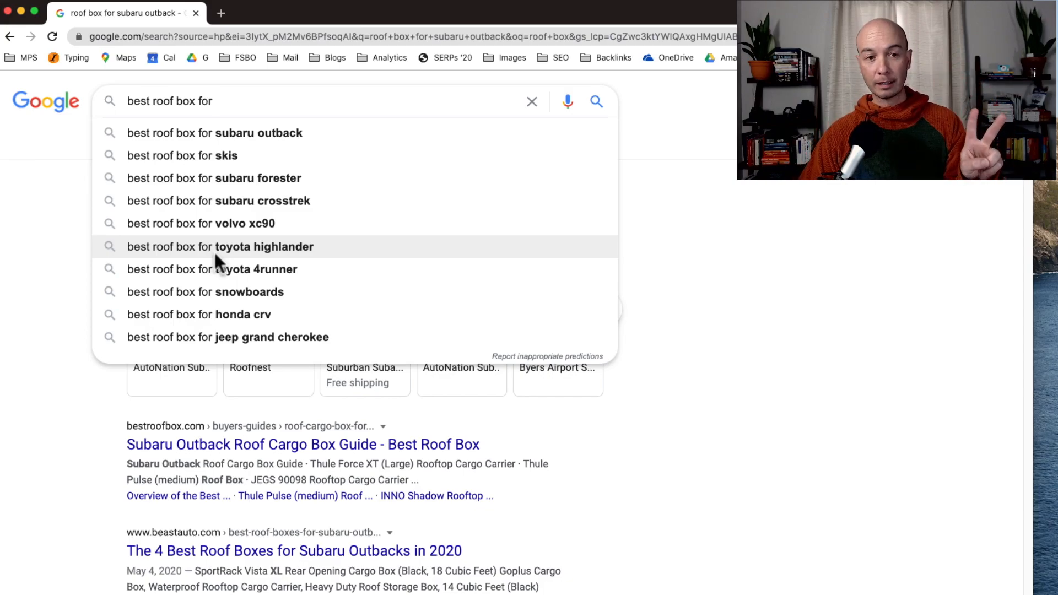
mouse_move(167, 164)
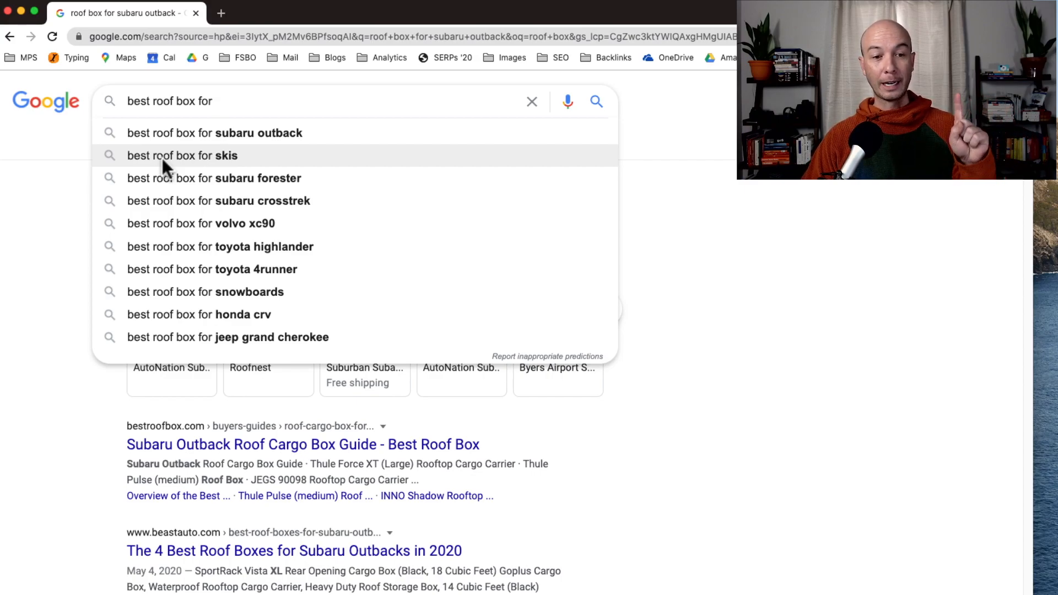
mouse_move(189, 157)
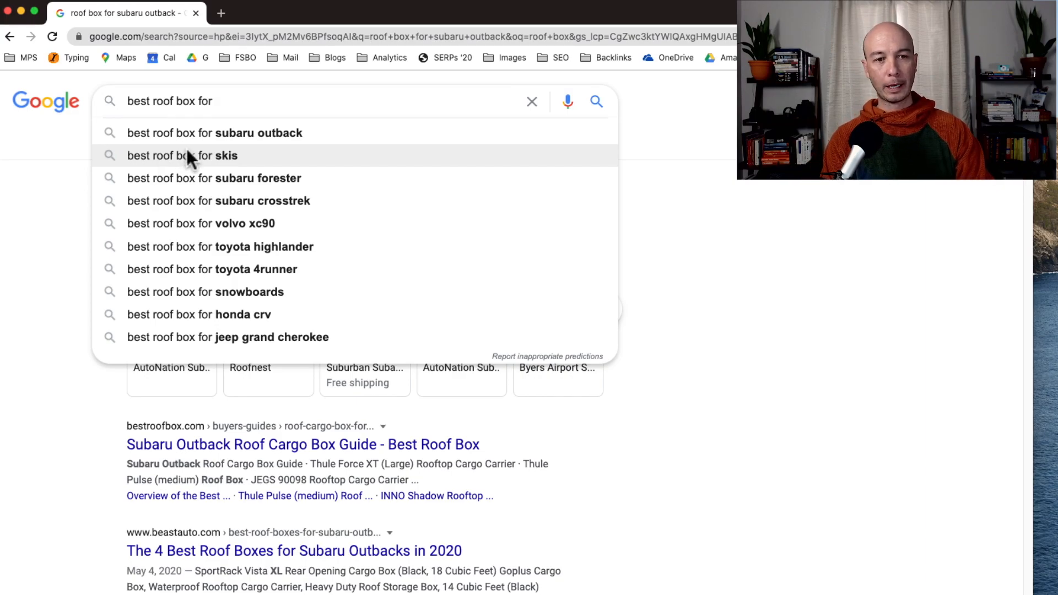
- Search 'best roof box for skis', then swap the ending to 'snowboard' to view its suggestions
click(182, 155)
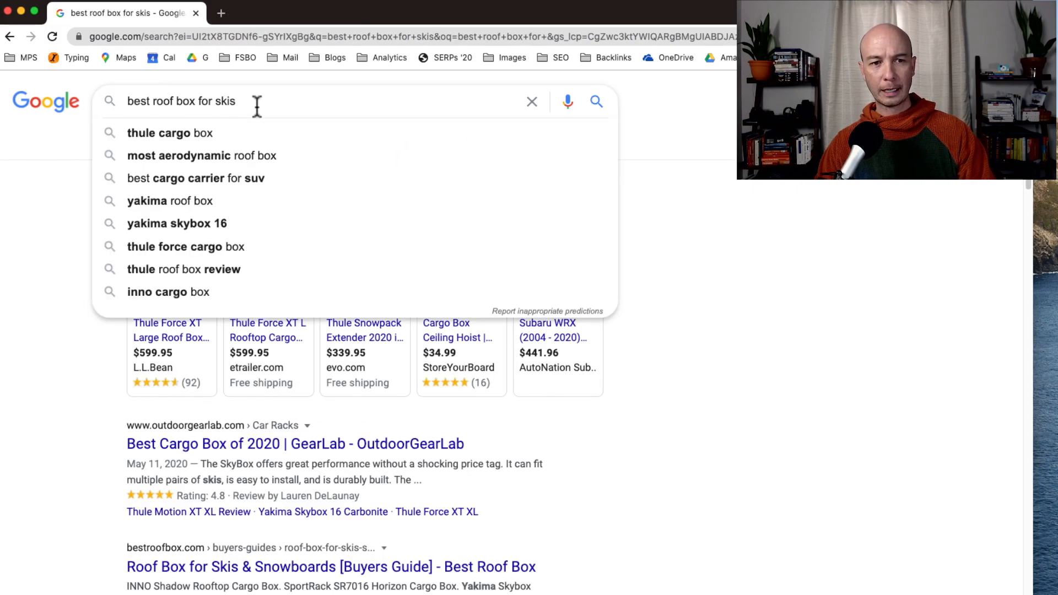
key(Backspace)
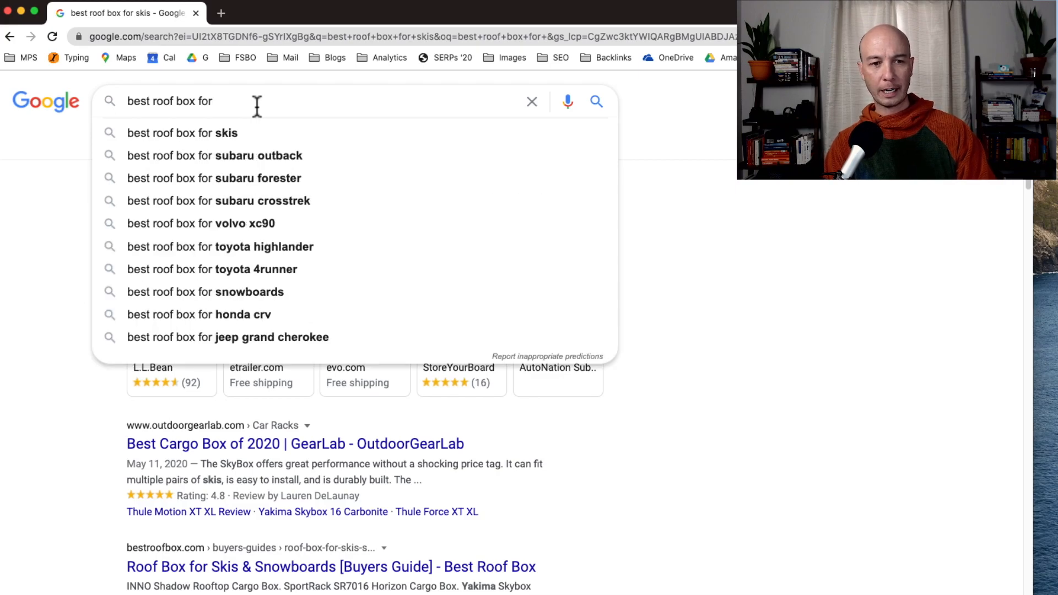
text(sn)
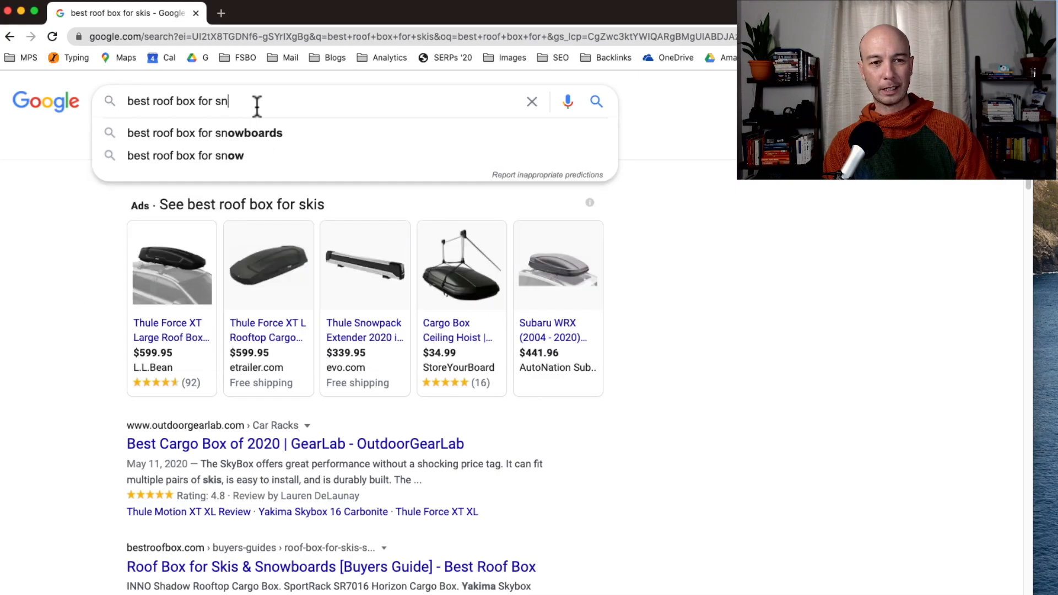
text(owboard)
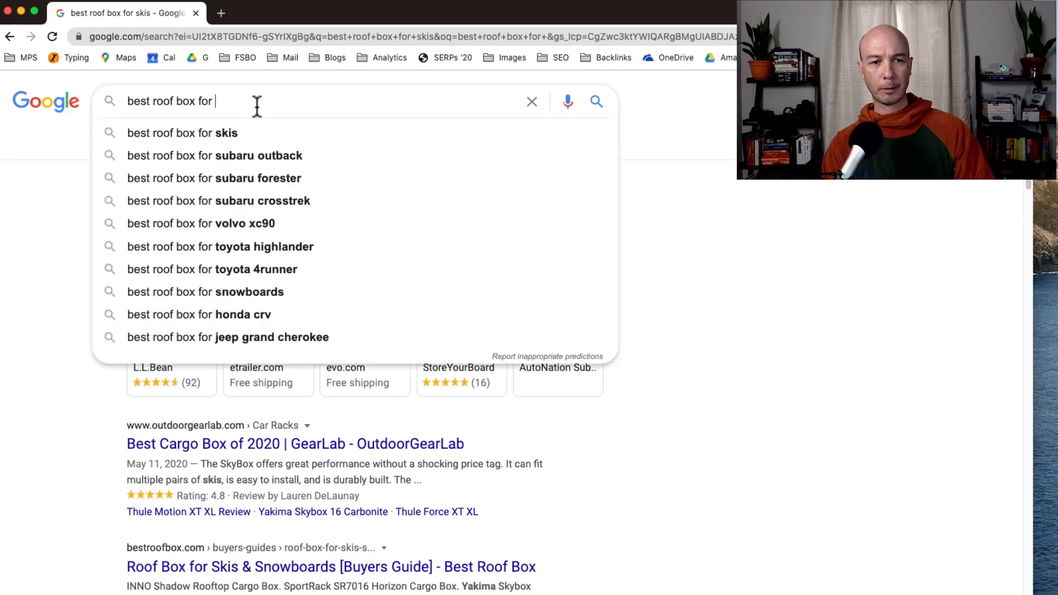
- Try the 'luggage' ending, then remove it to browse yakima roof box suggestions
text(l)
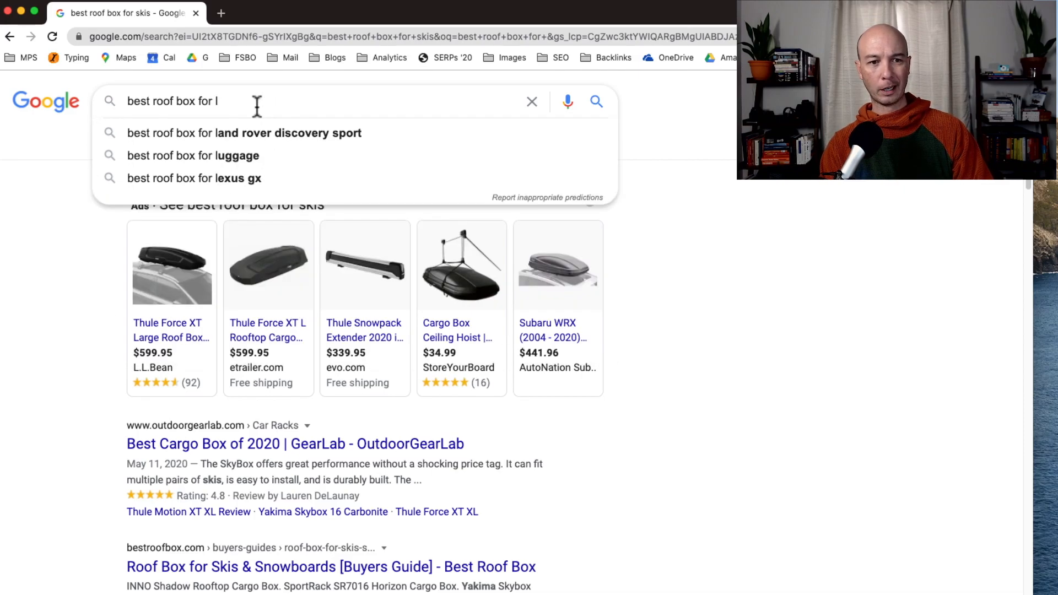
text(uggage)
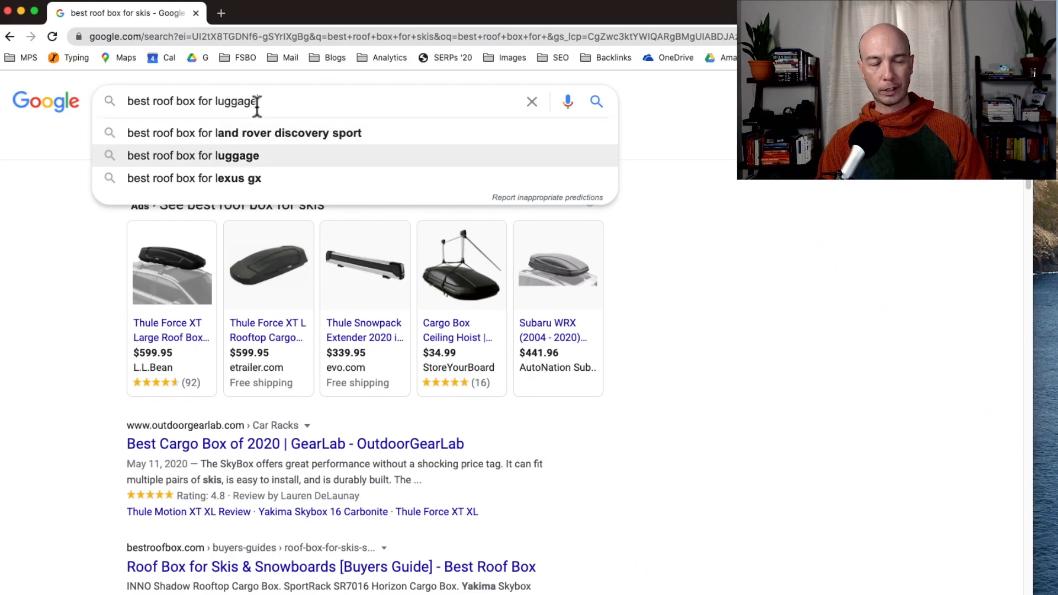
key(Backspace)
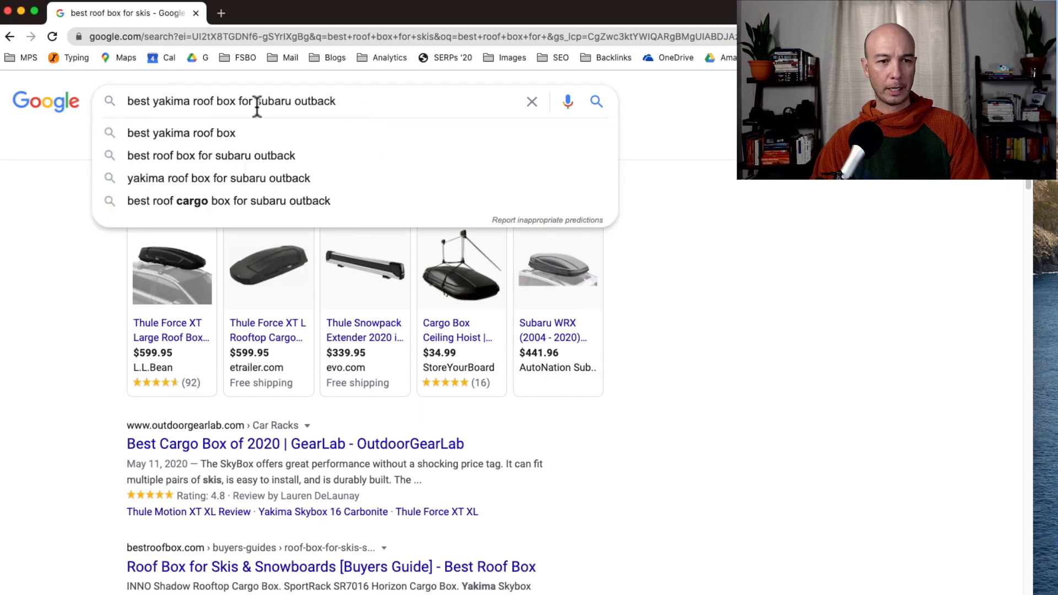
- Search 'best roof cargo box for subaru outback', then trim the query down to just 'best' for broad suggestions
click(210, 156)
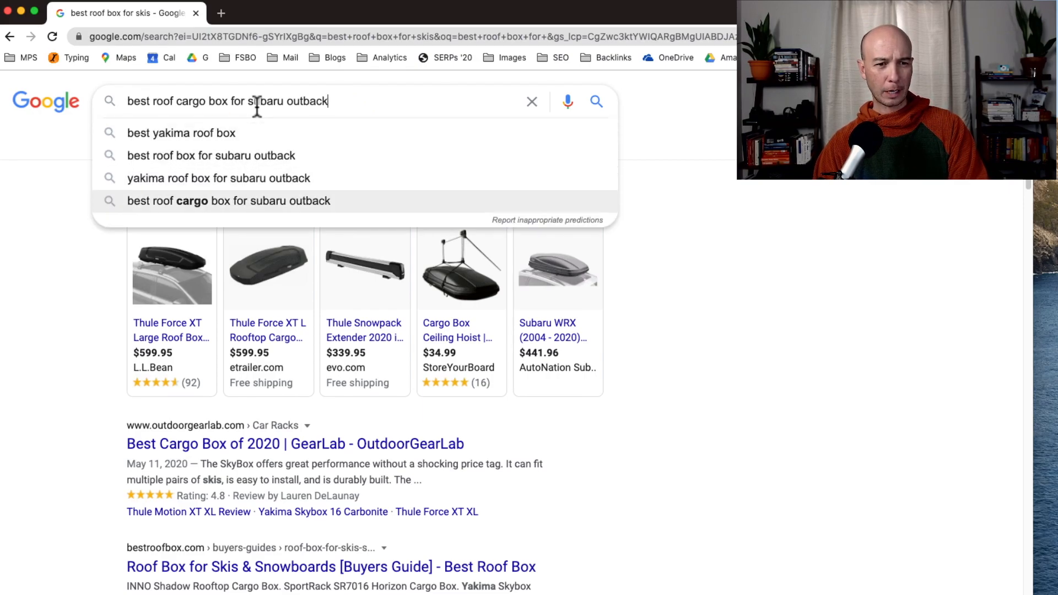
click(216, 178)
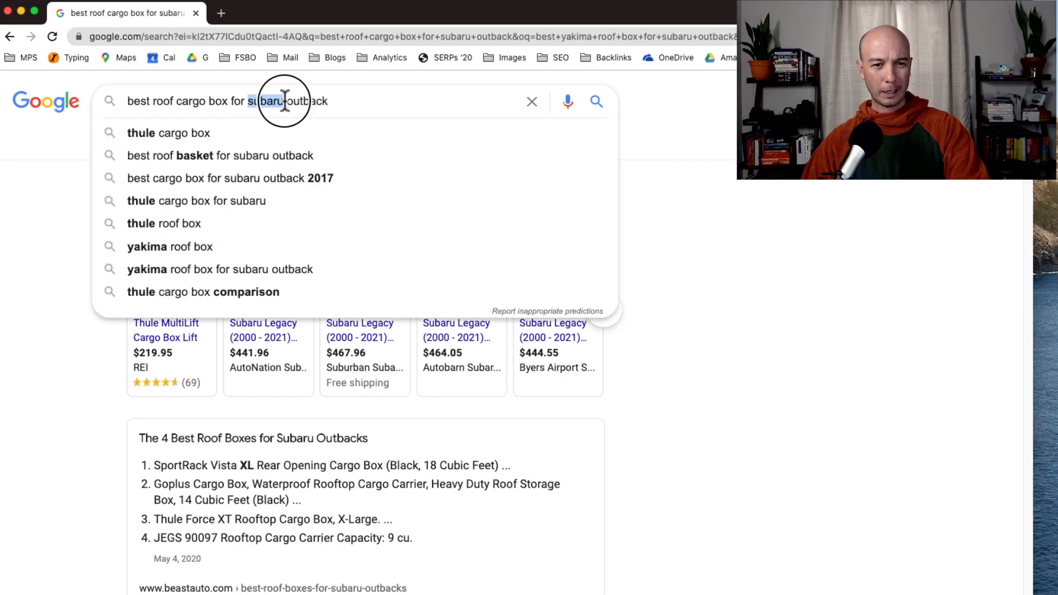
key(Backspace)
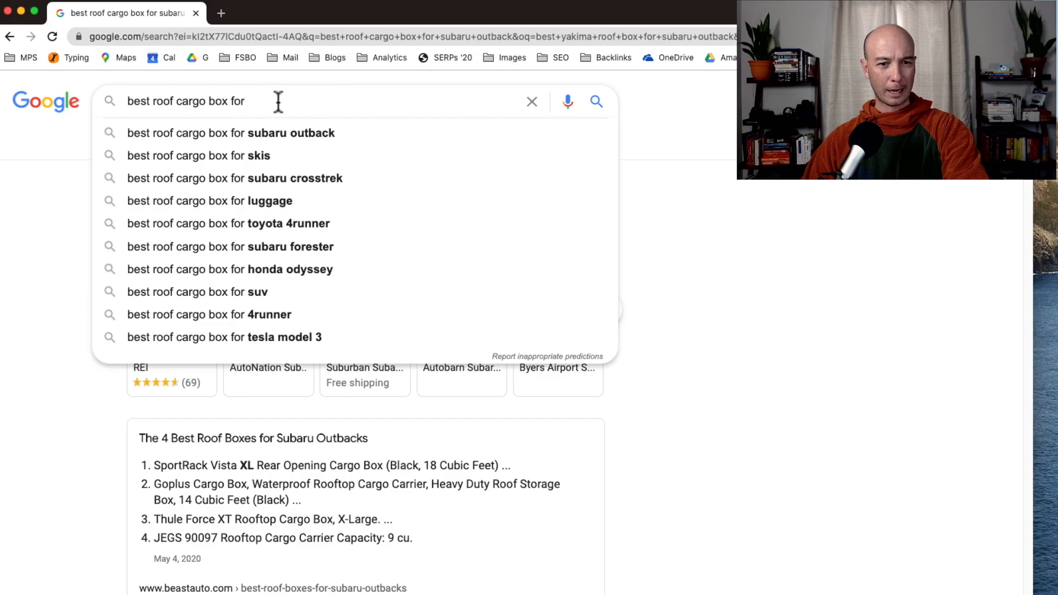
mouse_move(362, 321)
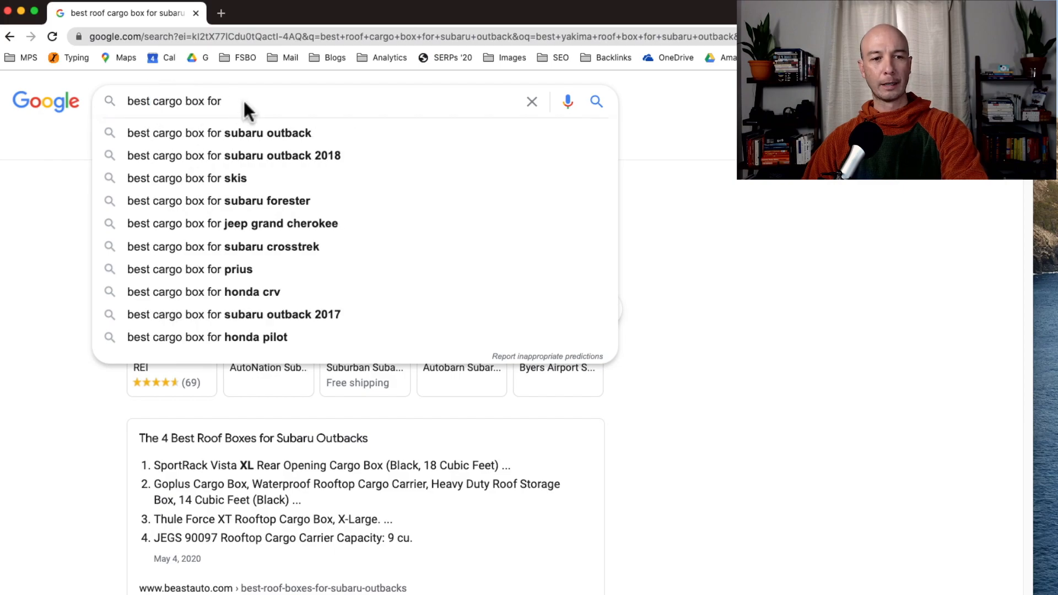
mouse_move(339, 298)
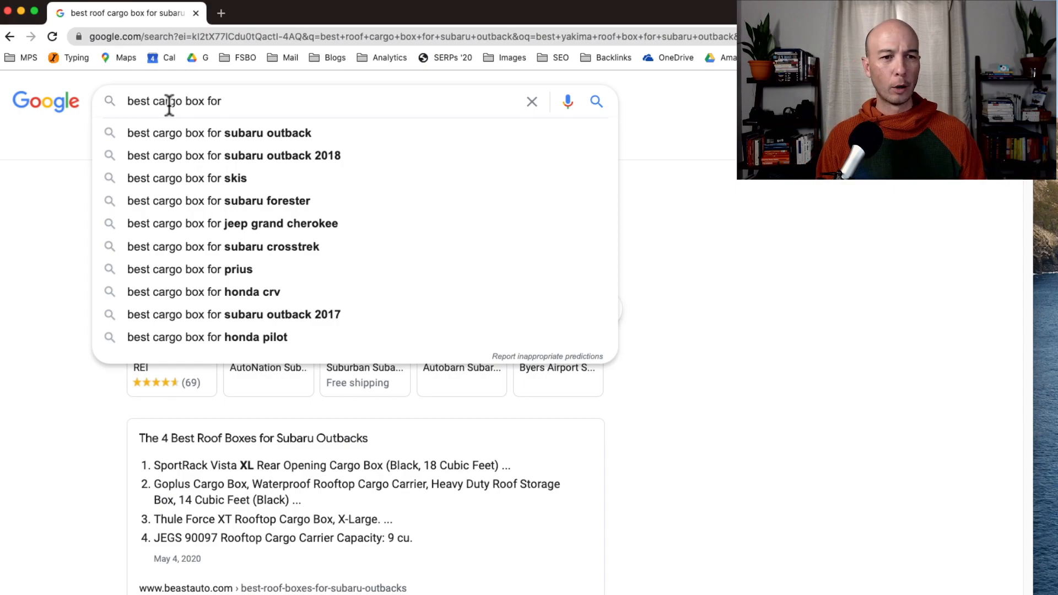
double_click(202, 100)
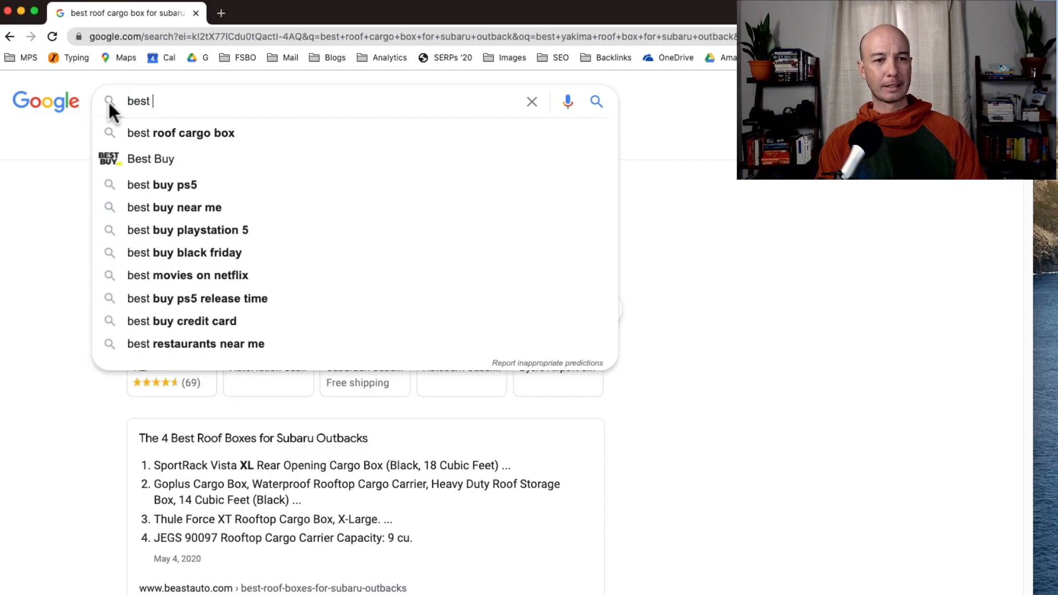
- Search 'best dslr settings for astrophotography', then trim it to 'best dslr settings for' for new suggestions
text(dslr)
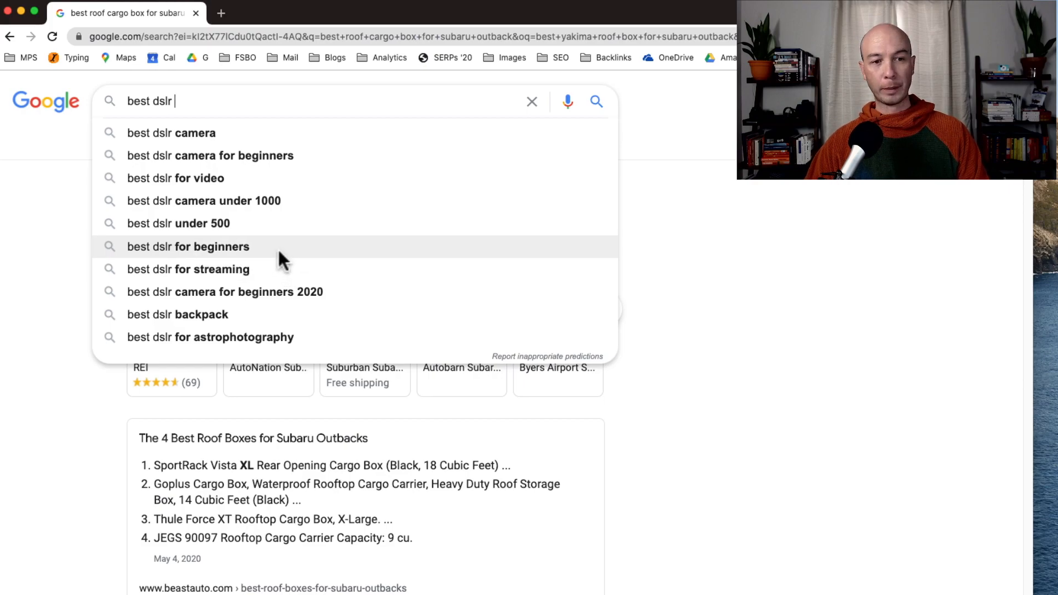
mouse_move(216, 100)
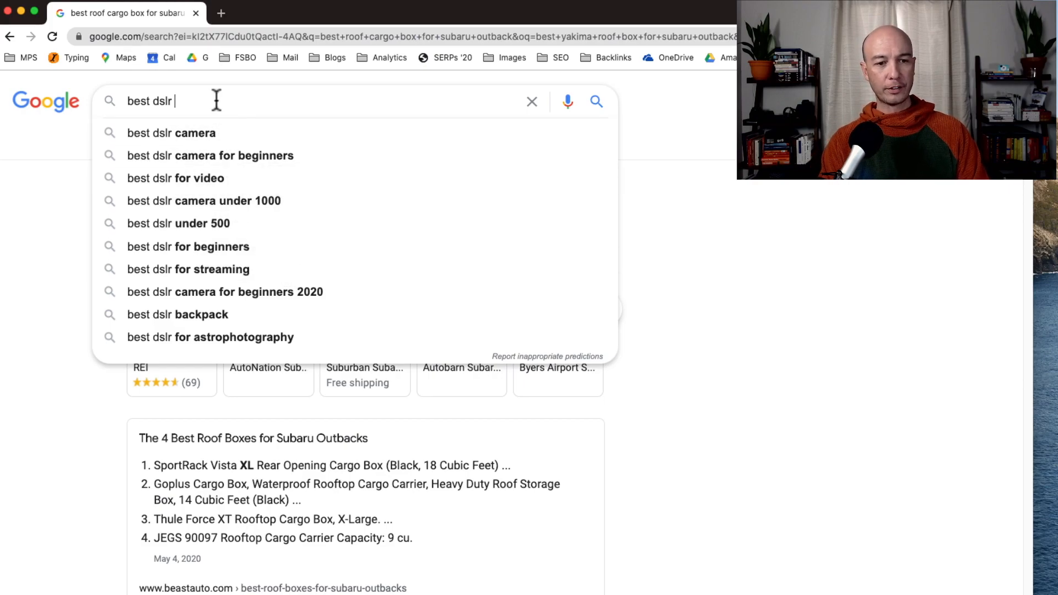
text(for astrophotography)
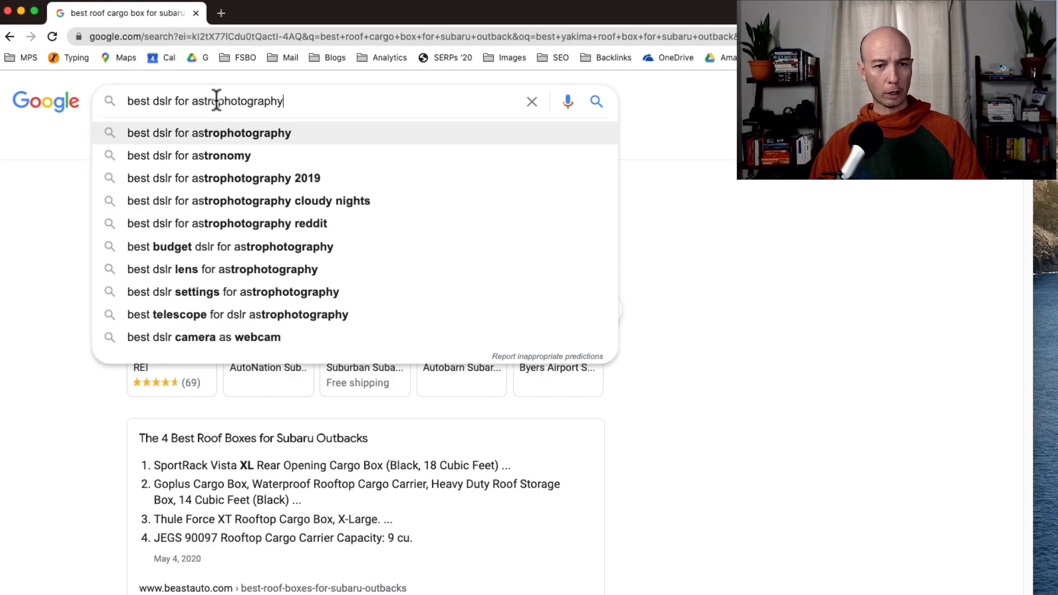
mouse_move(240, 146)
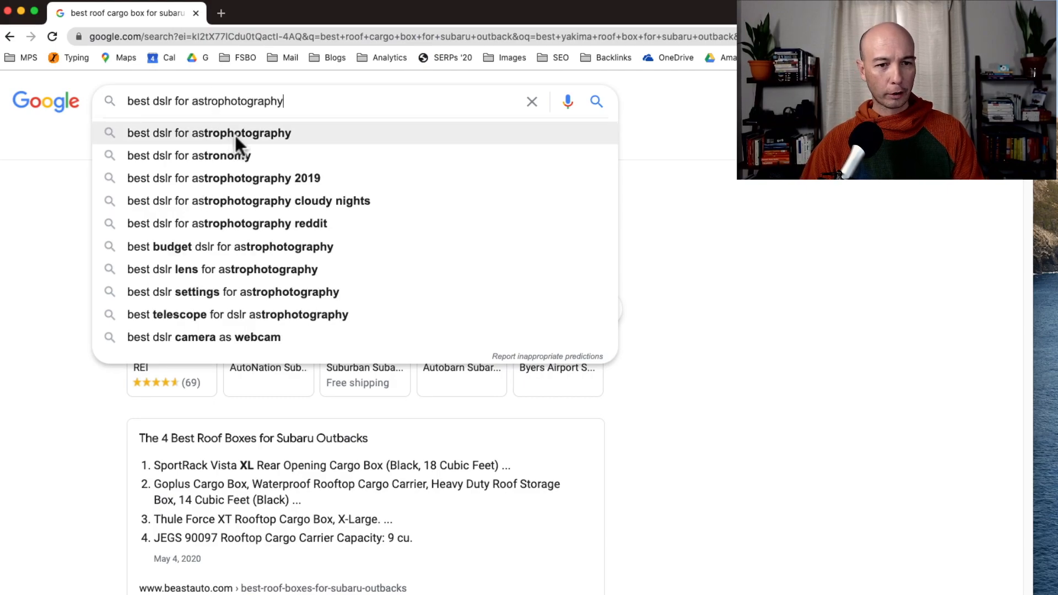
mouse_move(321, 210)
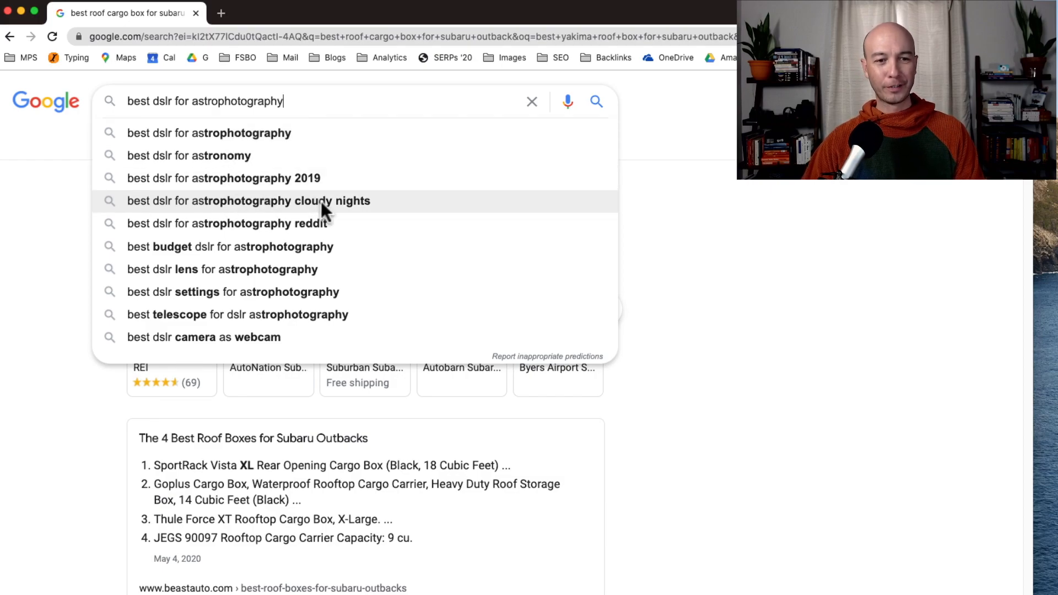
mouse_move(371, 262)
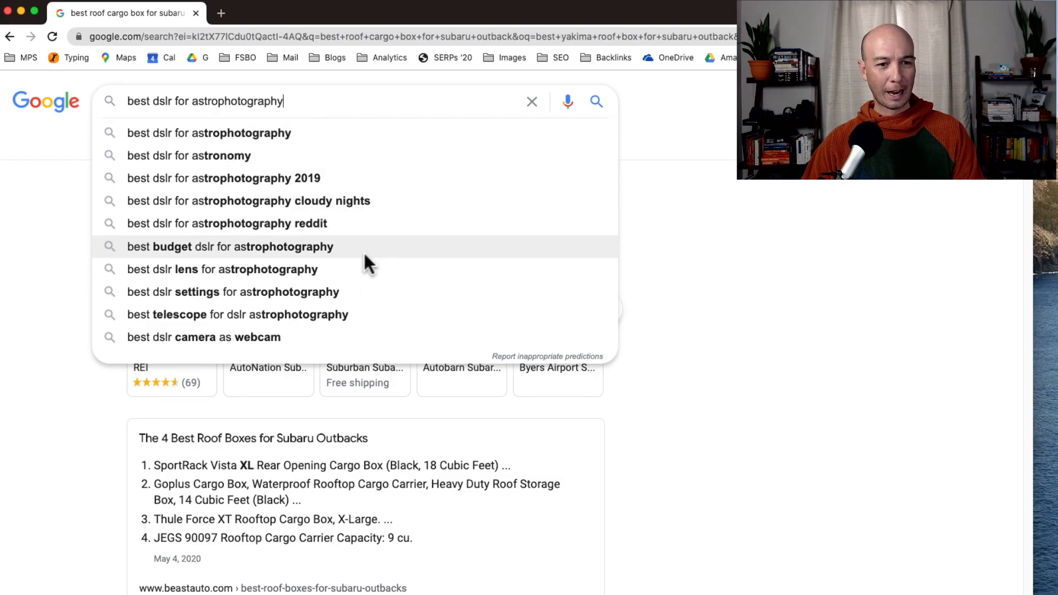
mouse_move(216, 280)
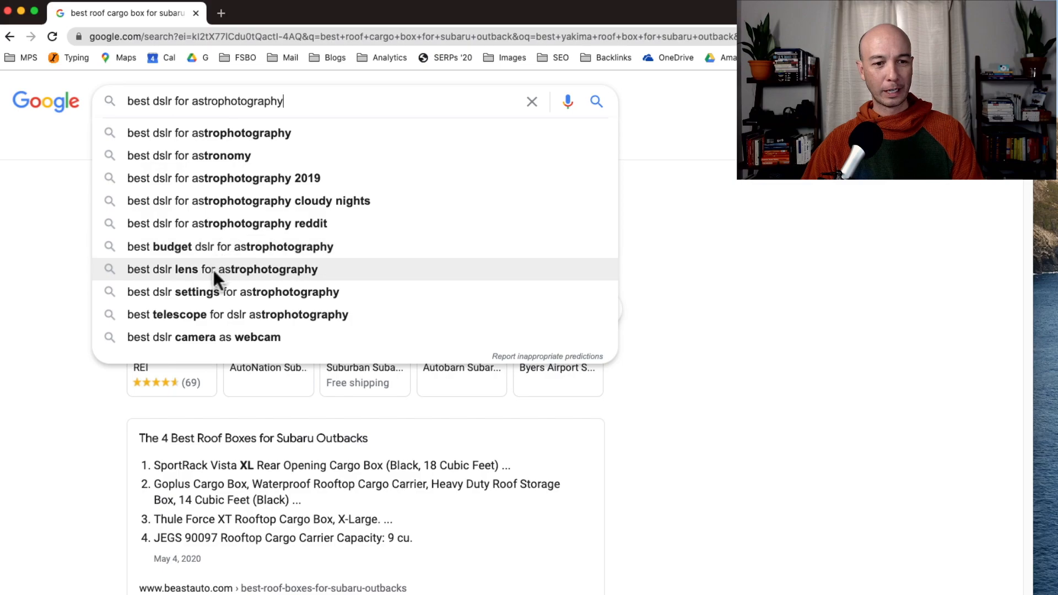
mouse_move(221, 300)
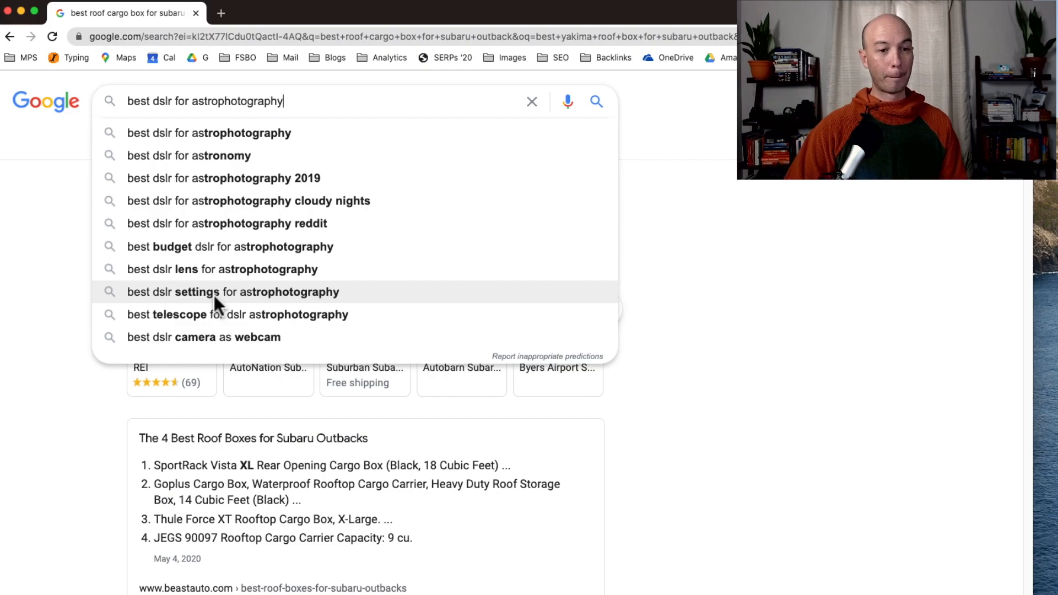
click(231, 292)
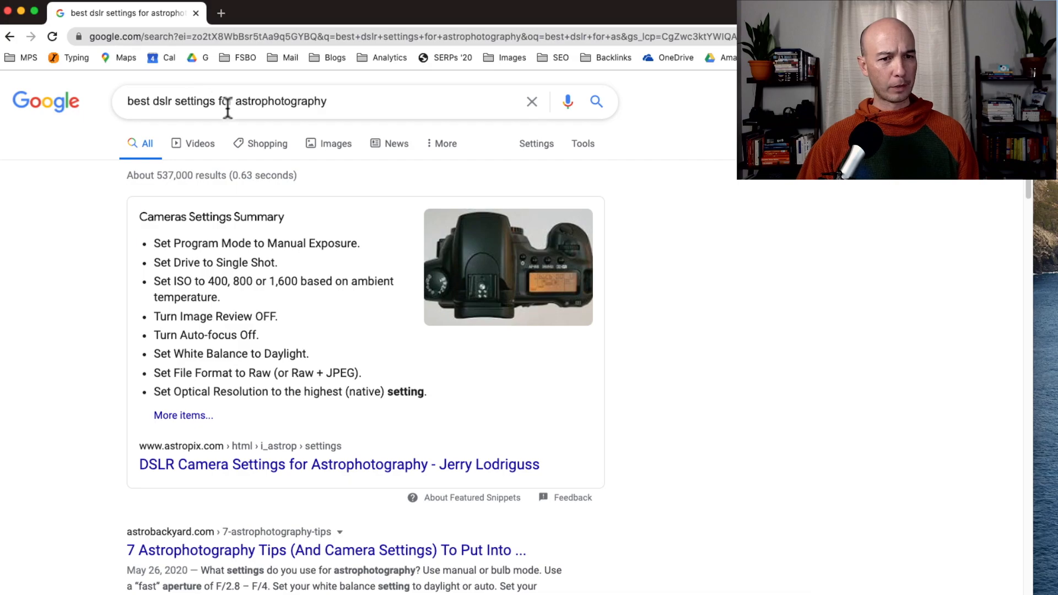
double_click(259, 100)
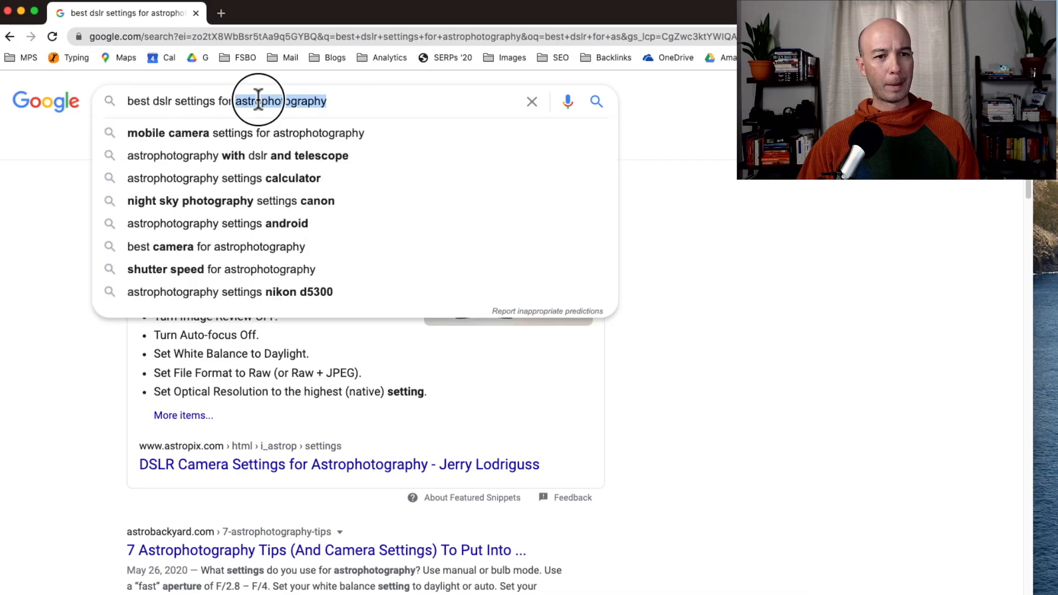
key(Backspace)
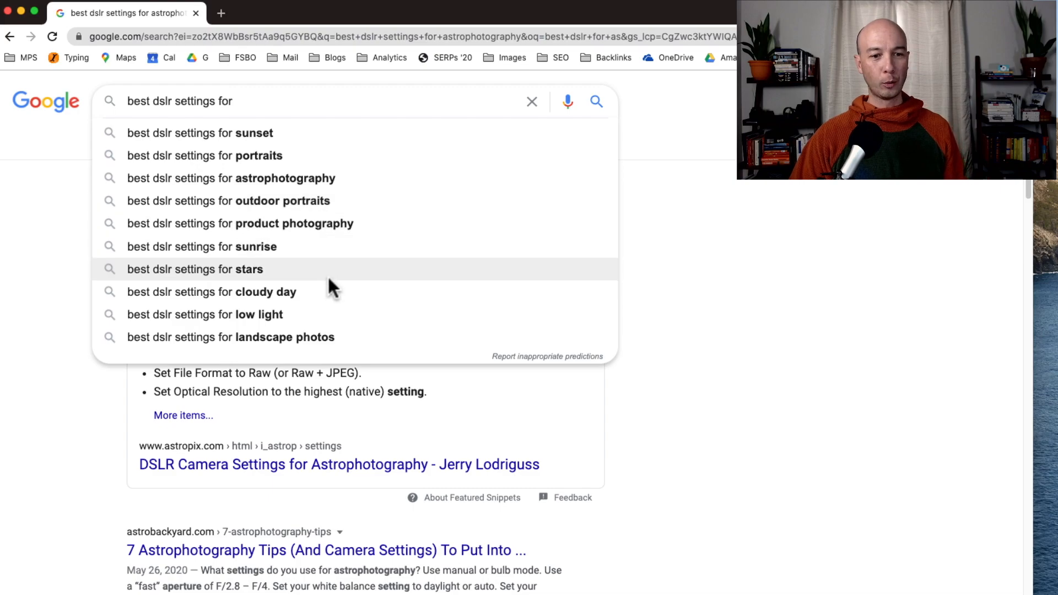
mouse_move(341, 353)
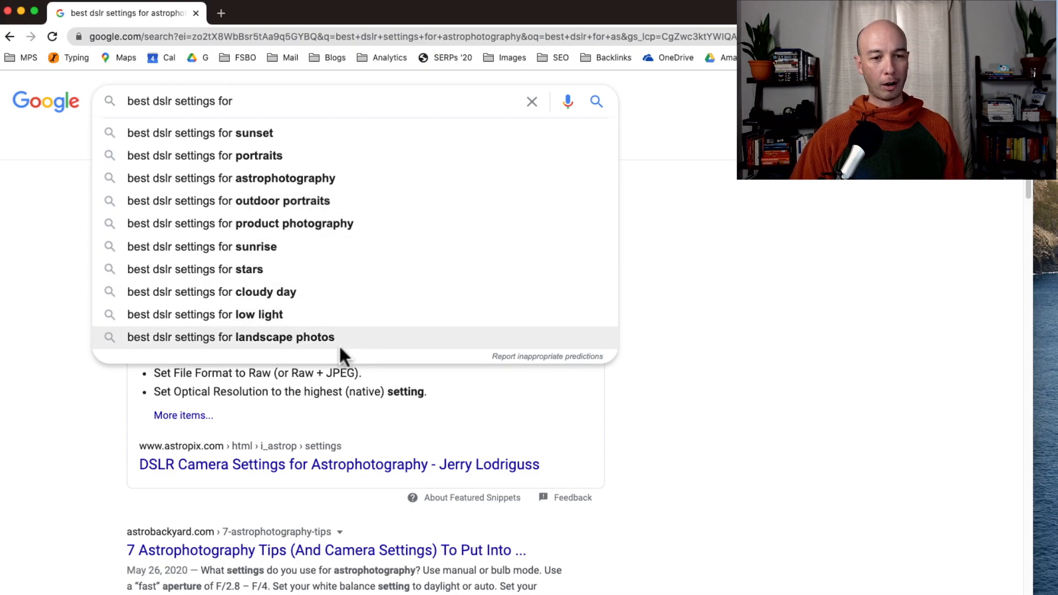
mouse_move(165, 119)
text(m)
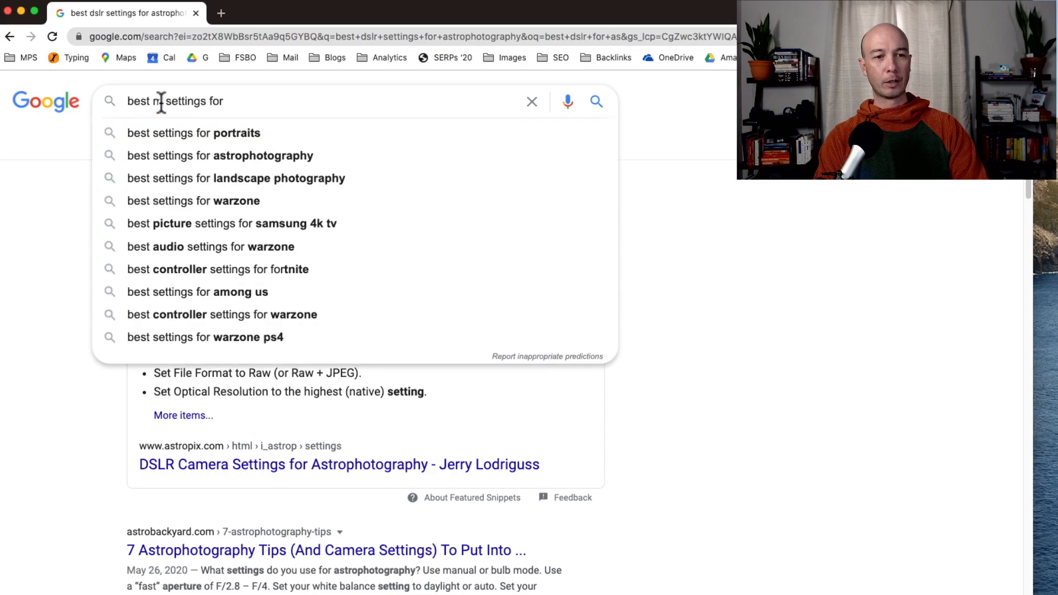
- Search 'dslr settings how to', review the featured snippet and People also ask, then select the query to replace it
text(irrorless camera)
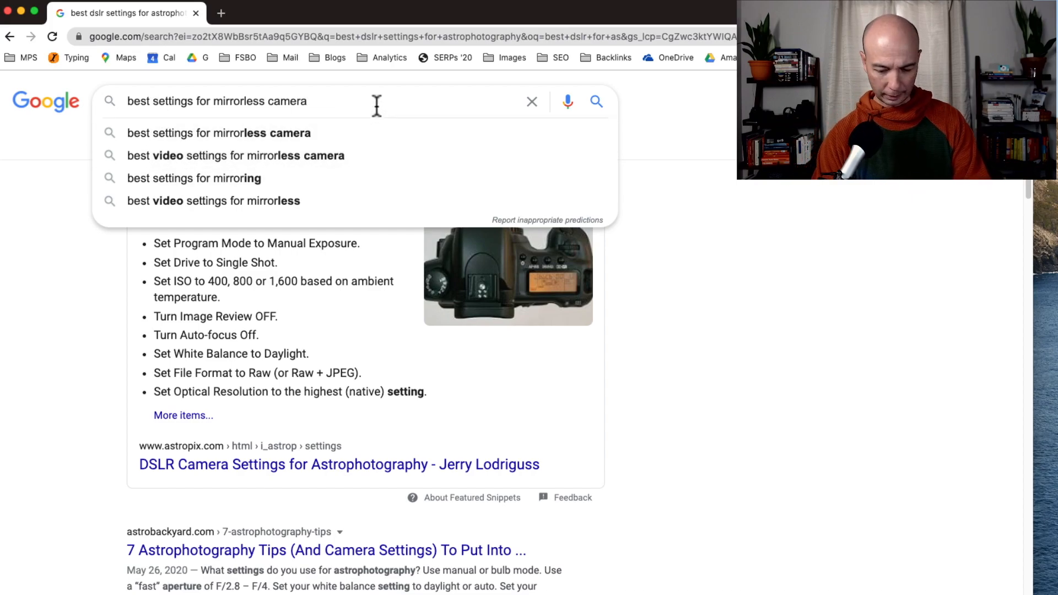
click(533, 101)
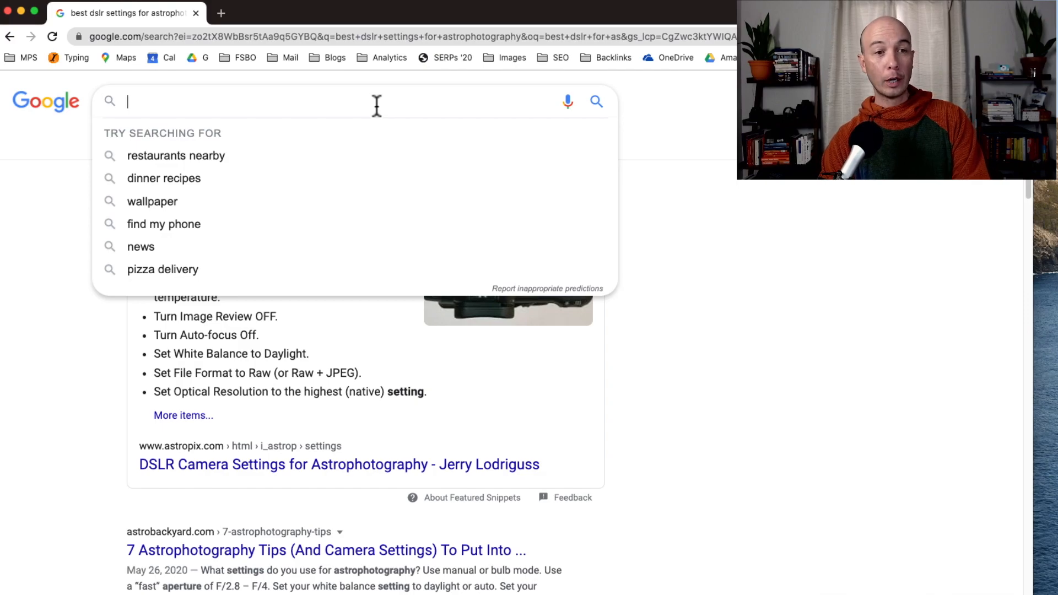
text(dslr settings how)
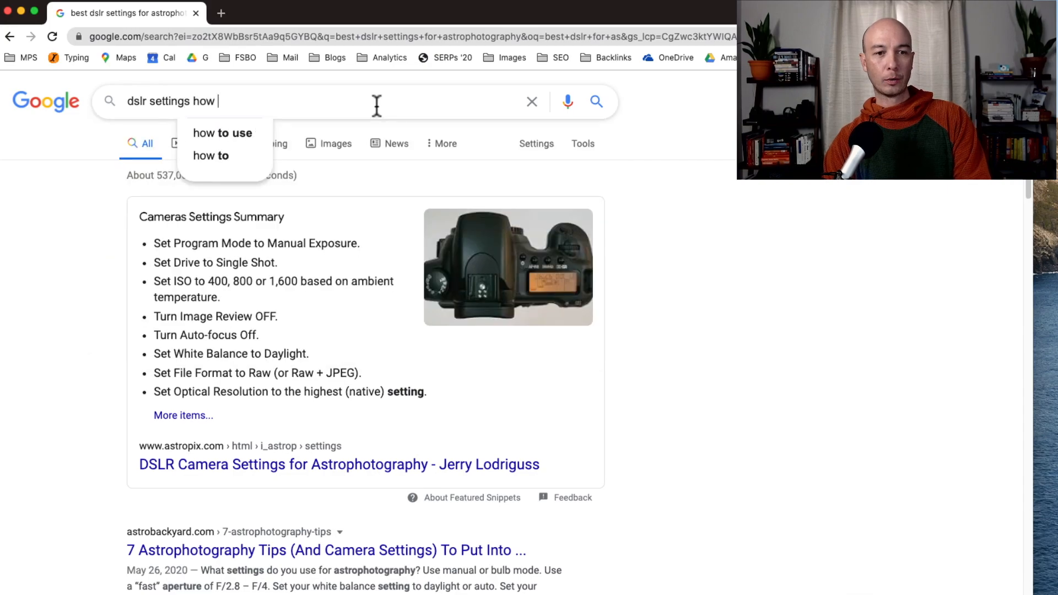
text(to)
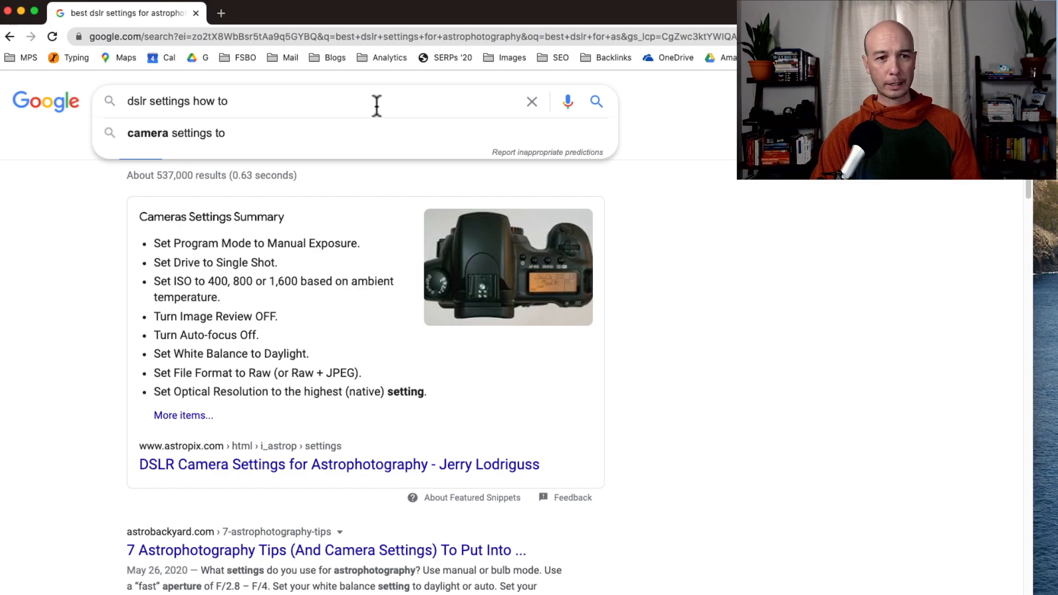
key(Enter)
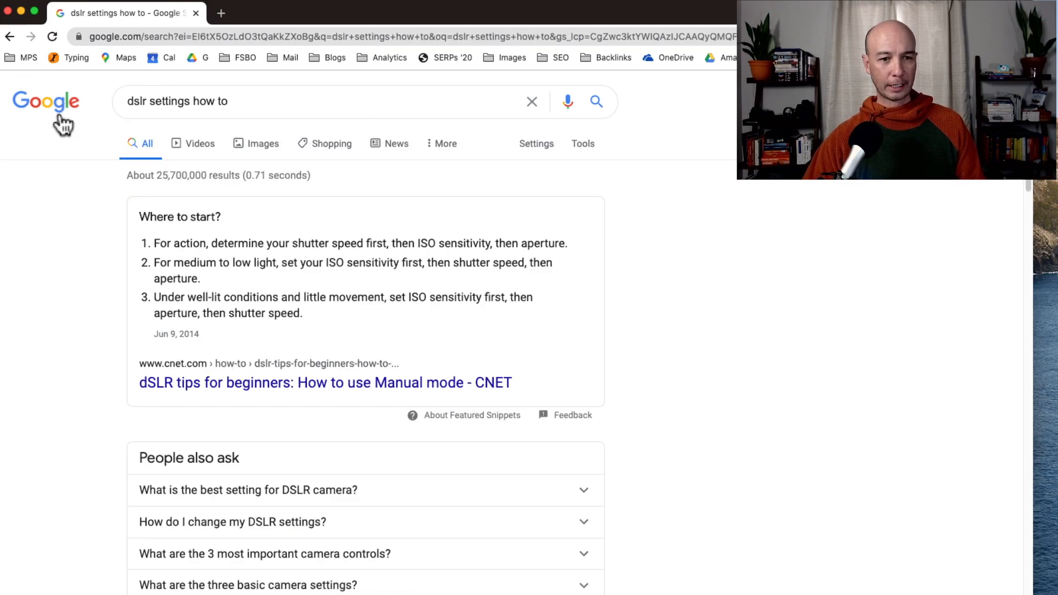
scroll(down, 3)
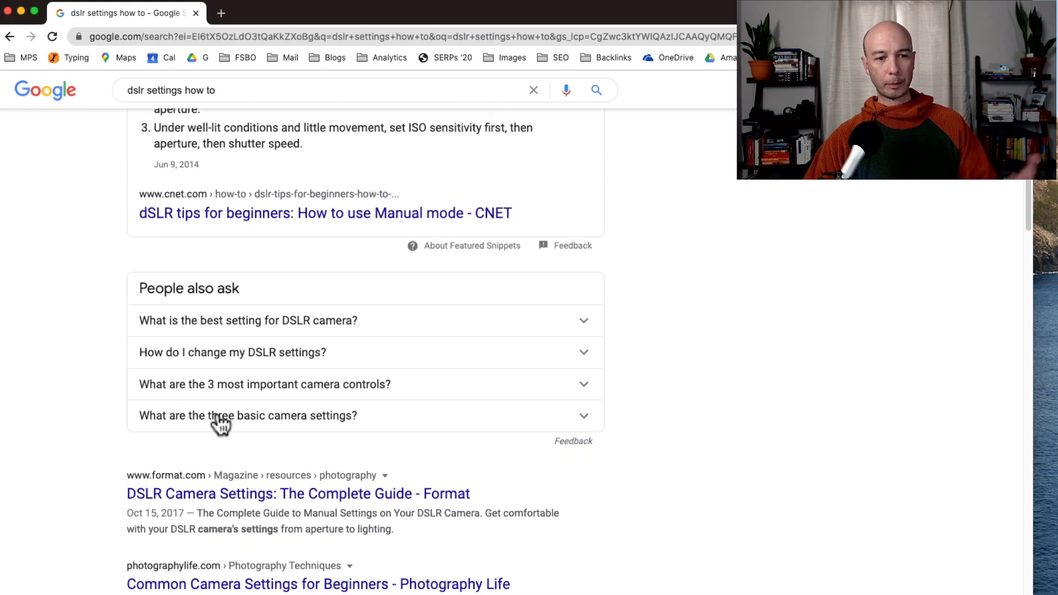
mouse_move(268, 430)
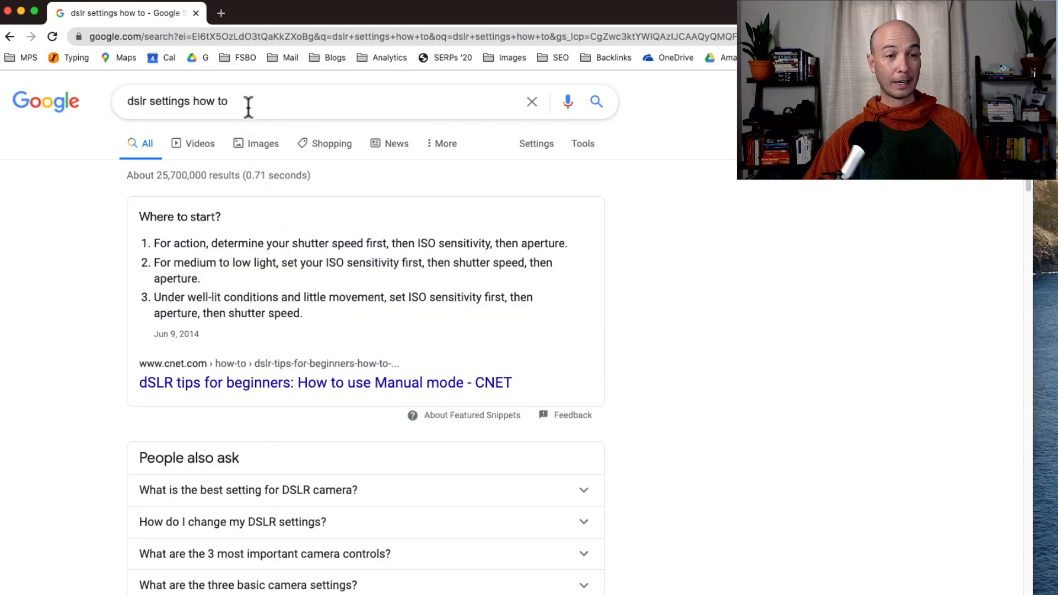
triple_click(176, 102)
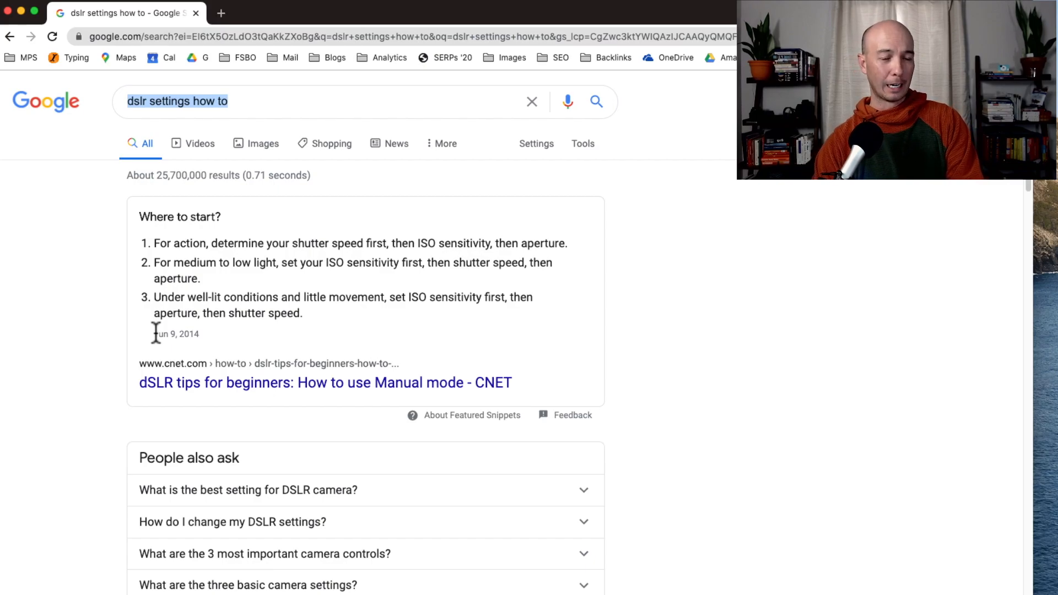
- Enter 'canon lenses for' and search the 'canon lenses for landscape' suggestion
text(c)
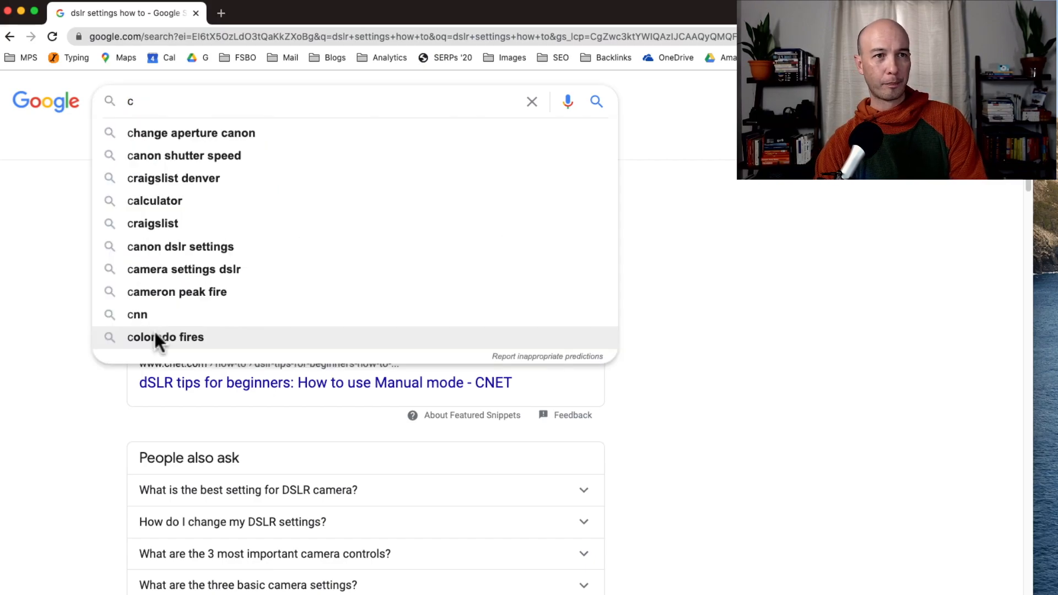
text(anon l)
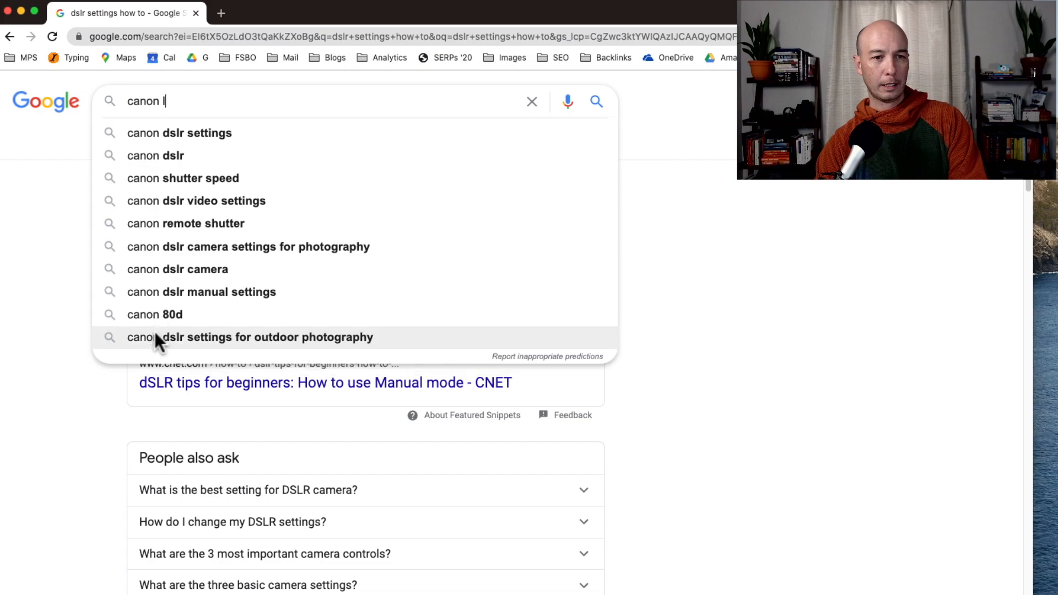
text(ens)
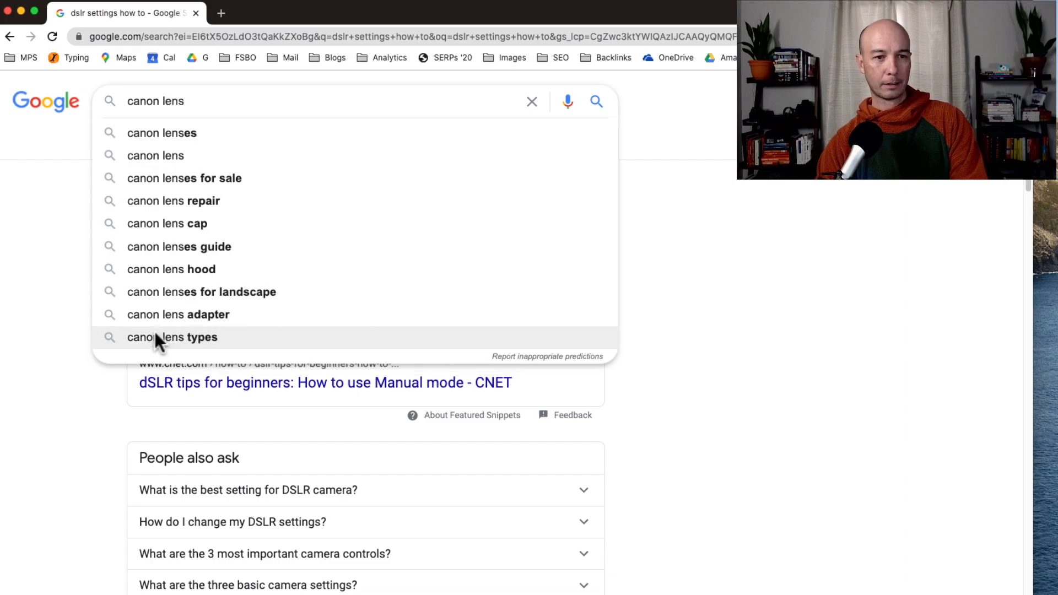
click(202, 292)
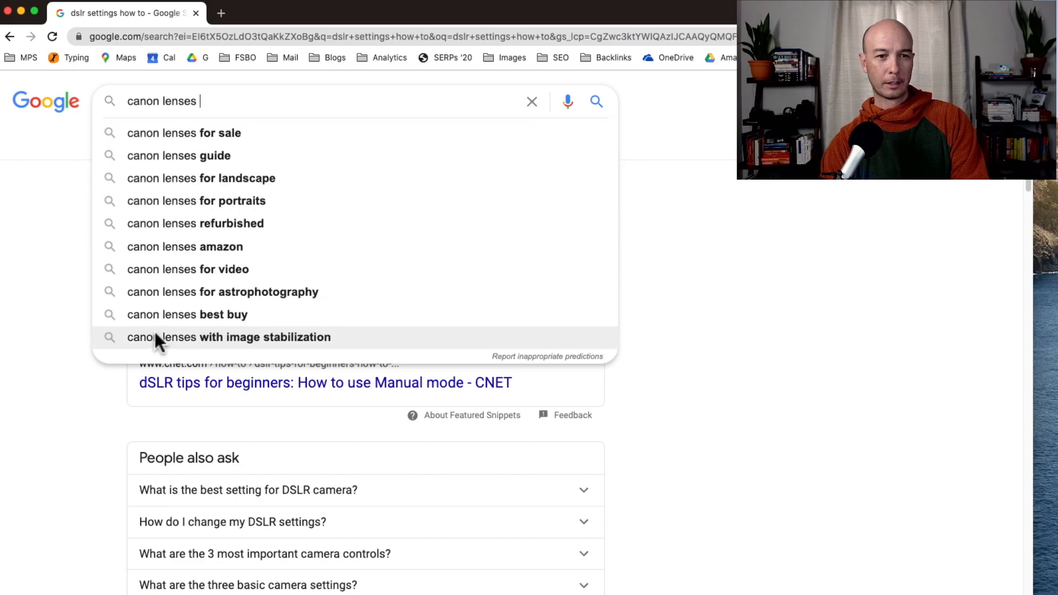
text(for)
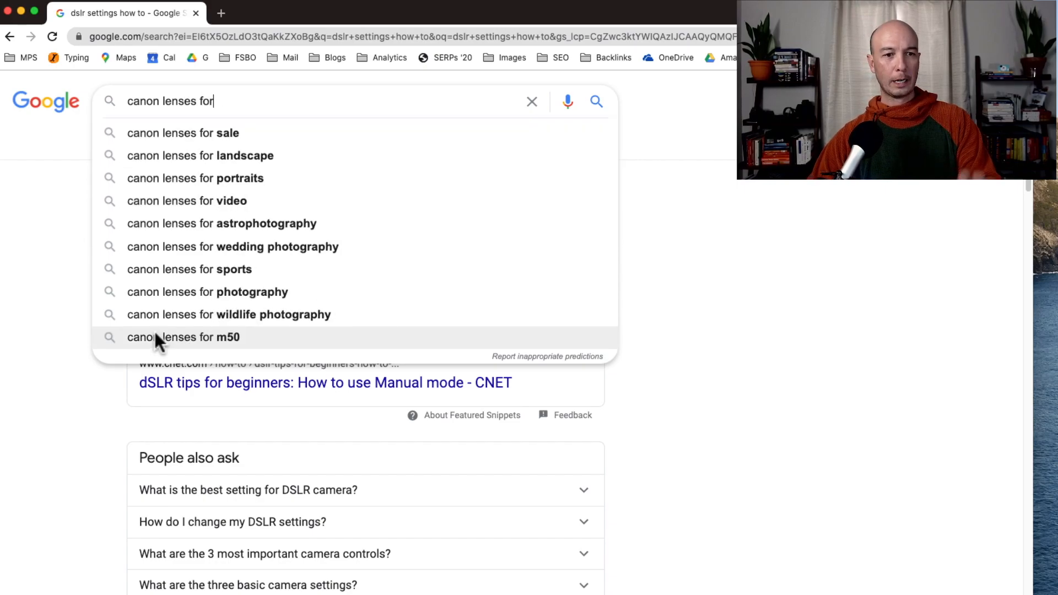
mouse_move(337, 161)
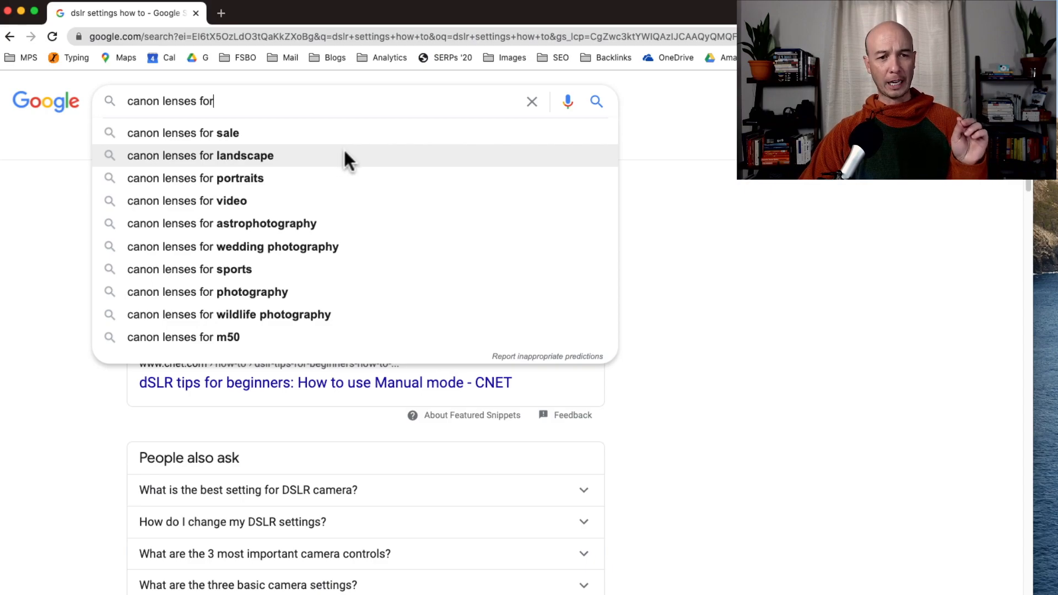
click(205, 155)
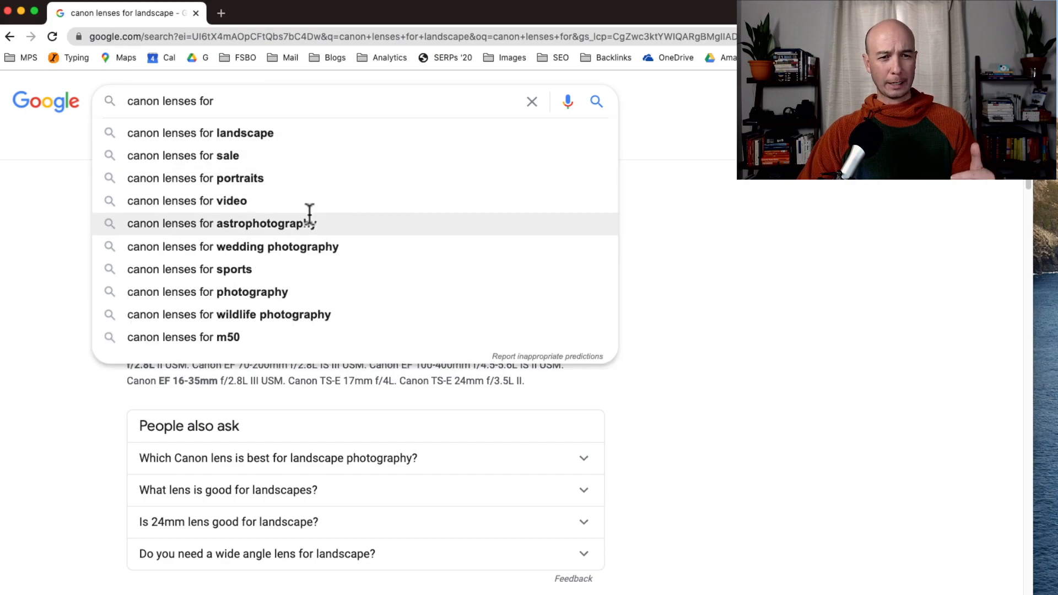
mouse_move(407, 296)
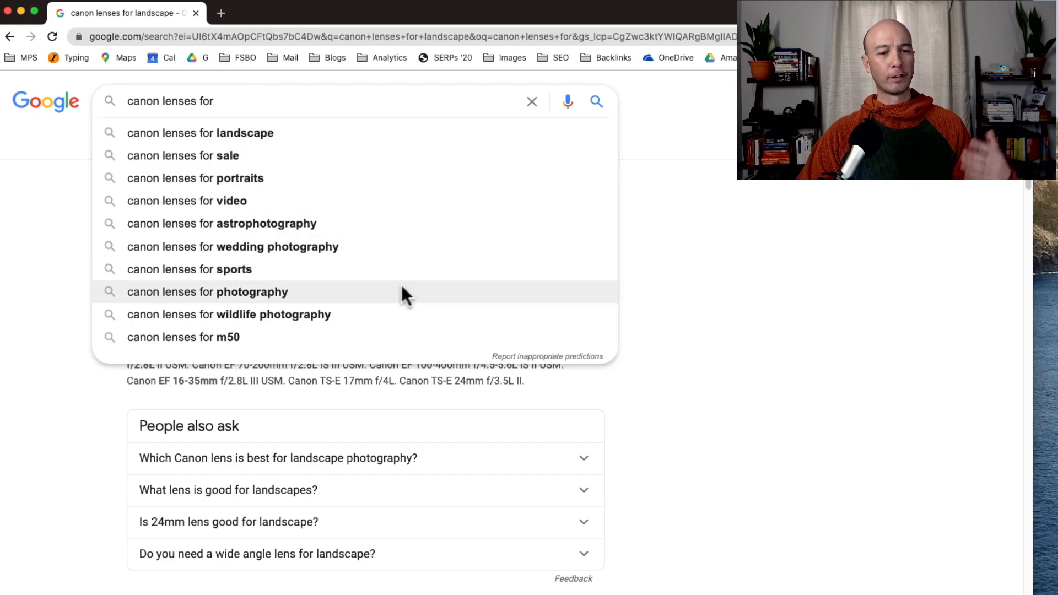
mouse_move(441, 339)
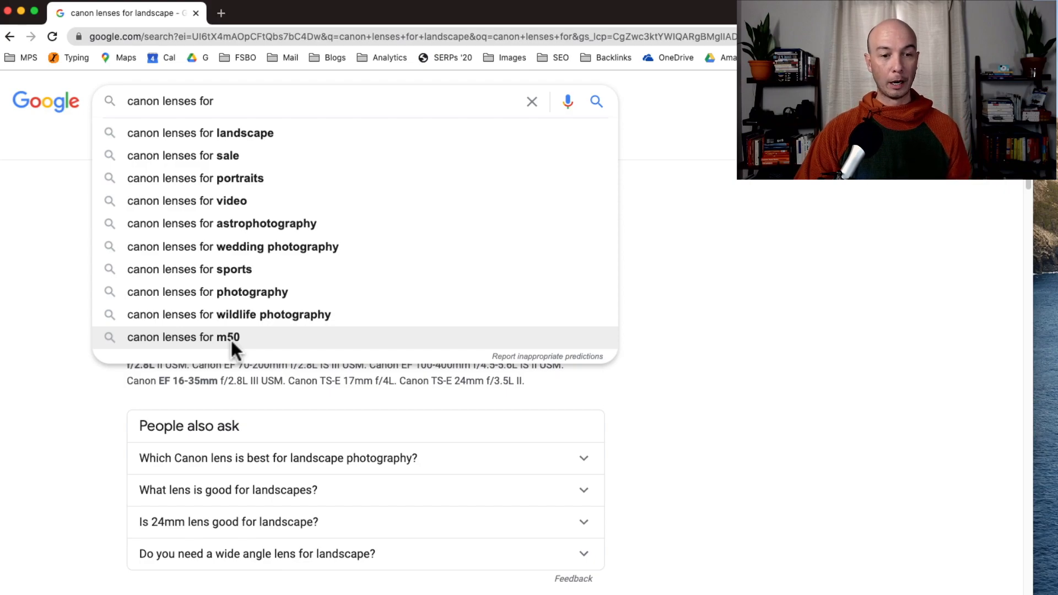
mouse_move(275, 108)
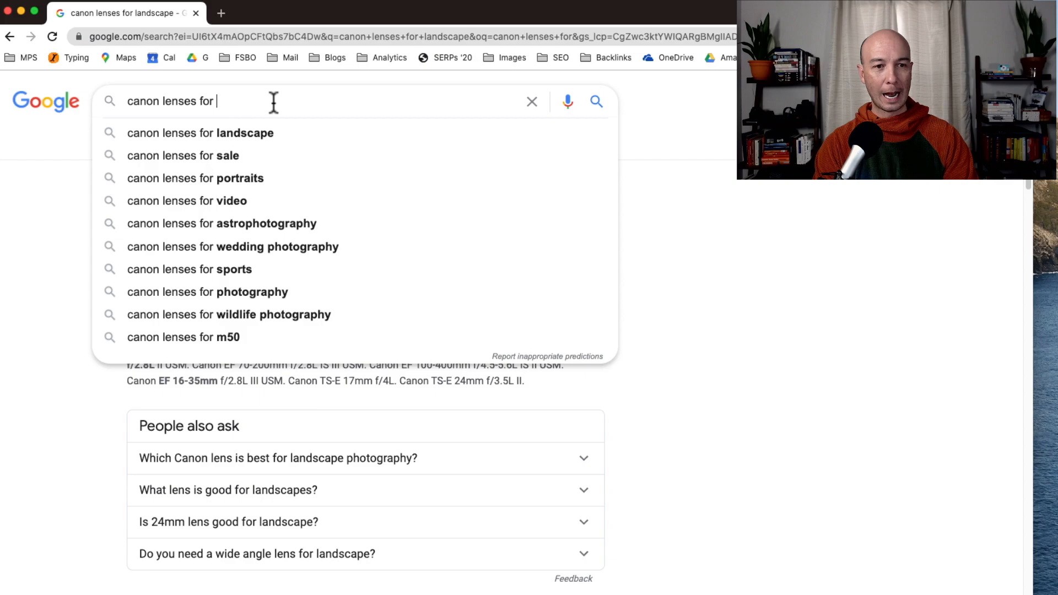
- View camera-model suggestions for 'canon lenses for t', then move to the YouTube home page
text(t)
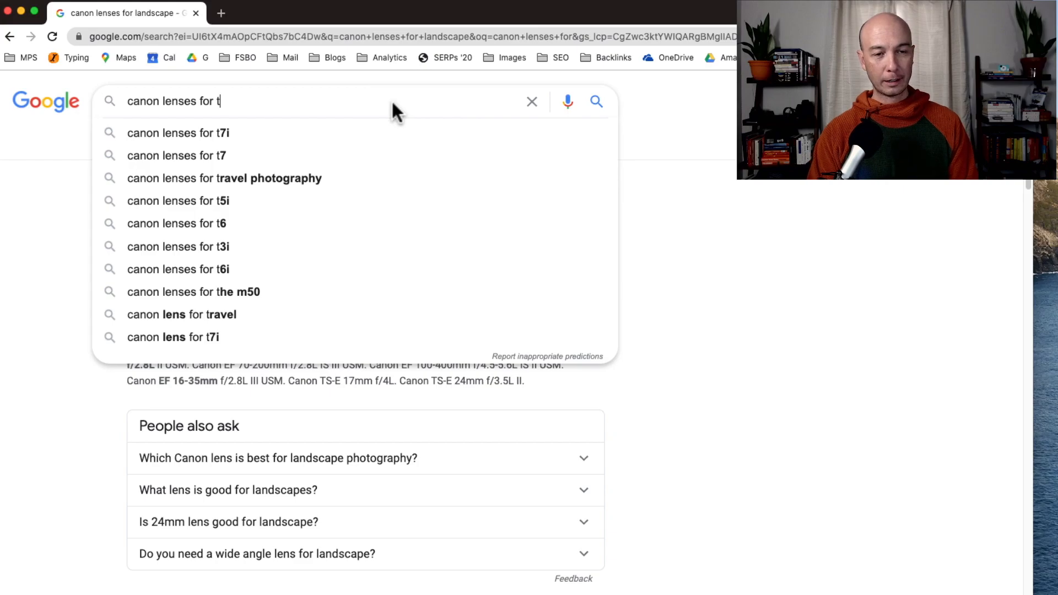
key(Backspace)
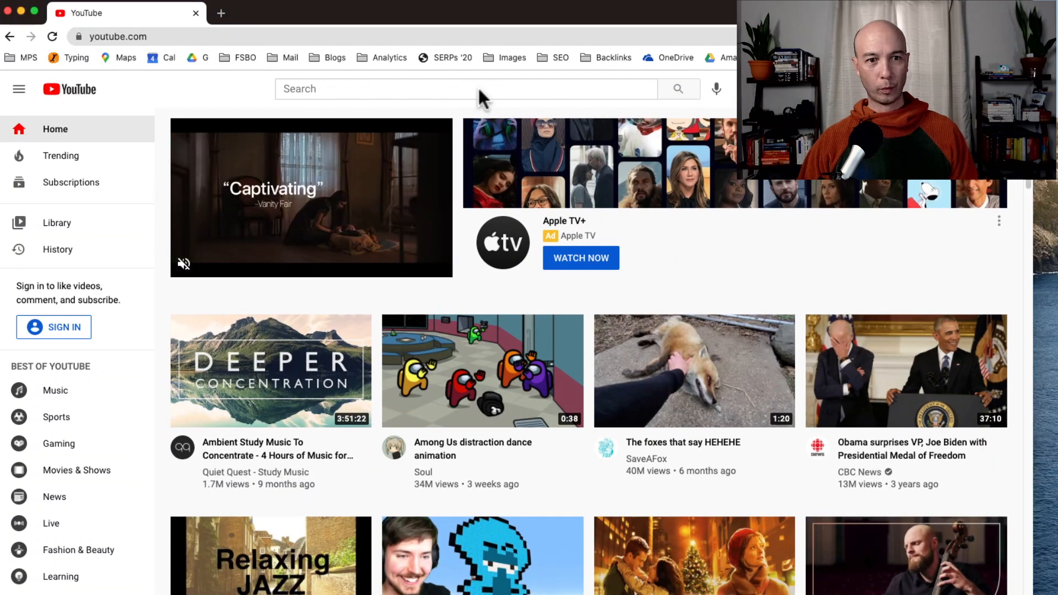
- Enter 'best dslr for' in YouTube search to list suggestions like beginners, video and vlogging
click(480, 89)
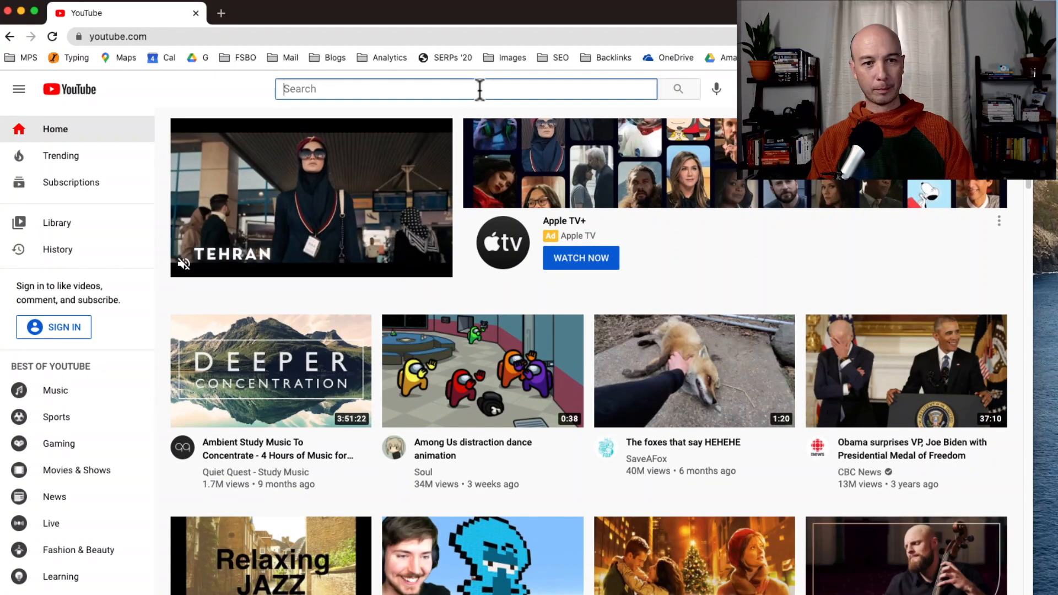
text(d)
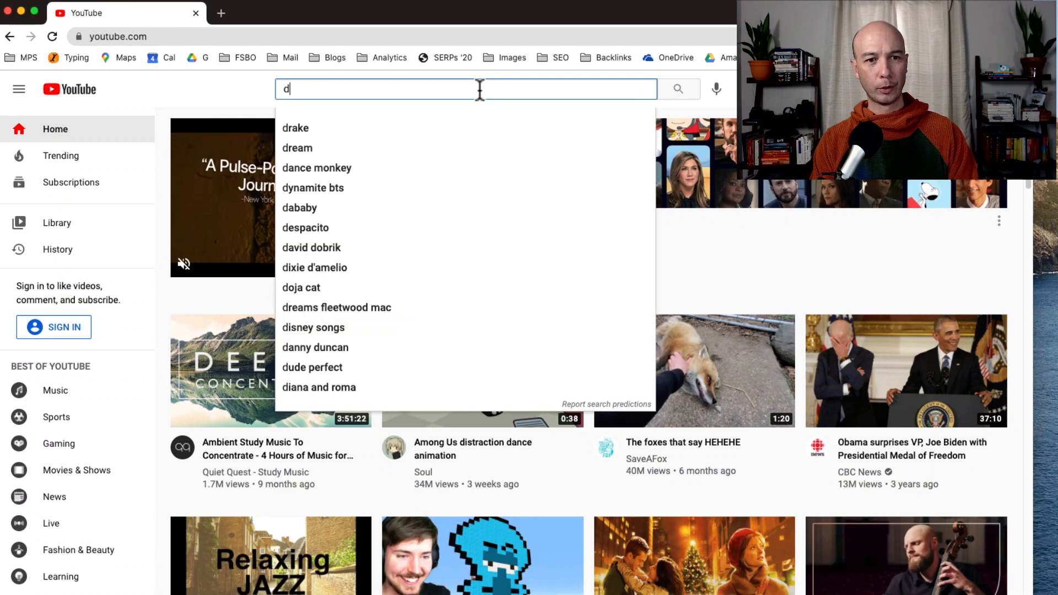
text(best d)
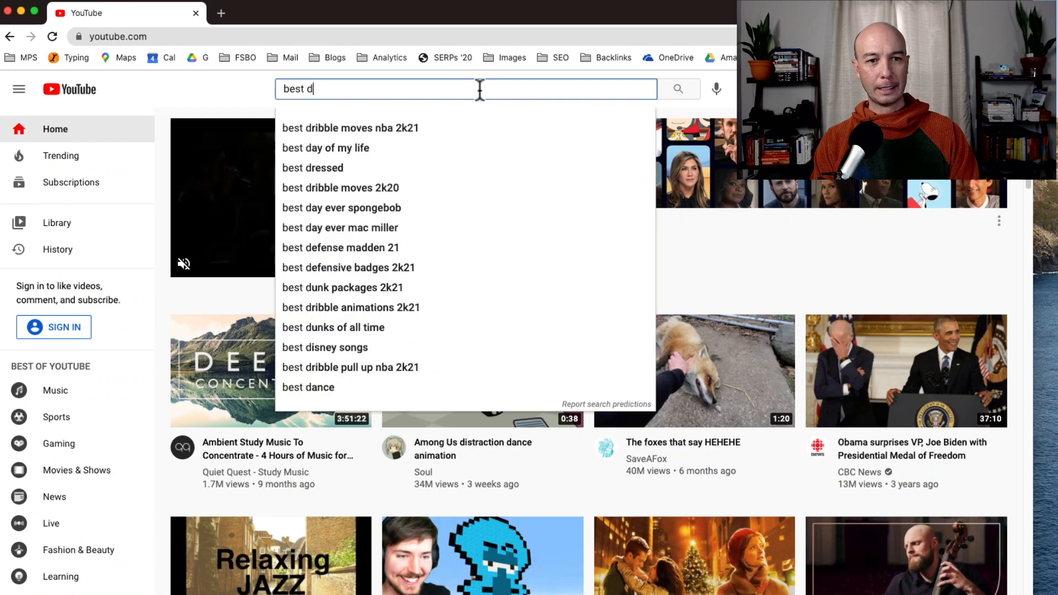
text(slr for)
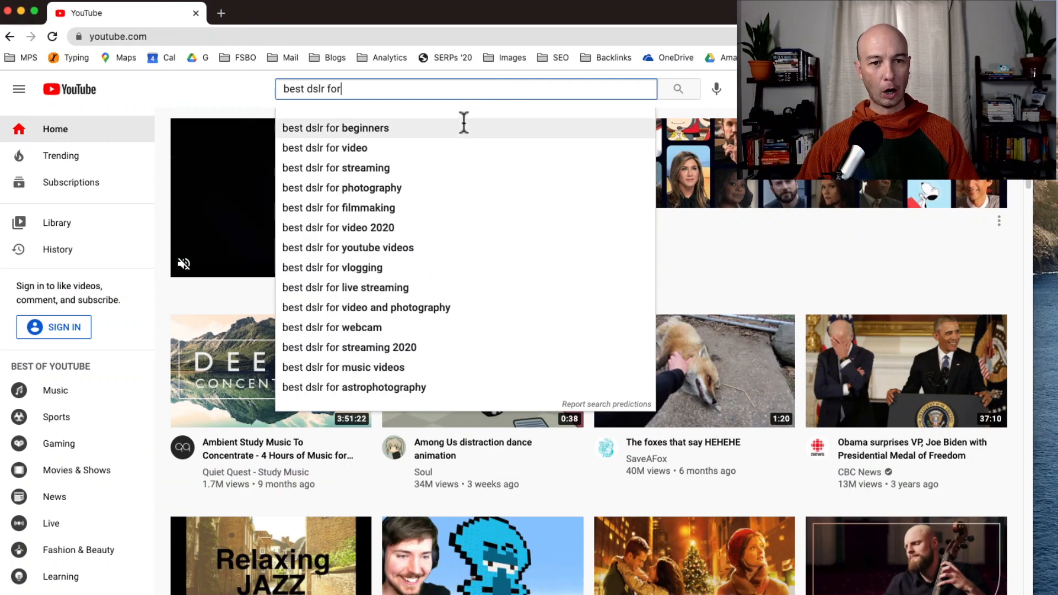
mouse_move(431, 289)
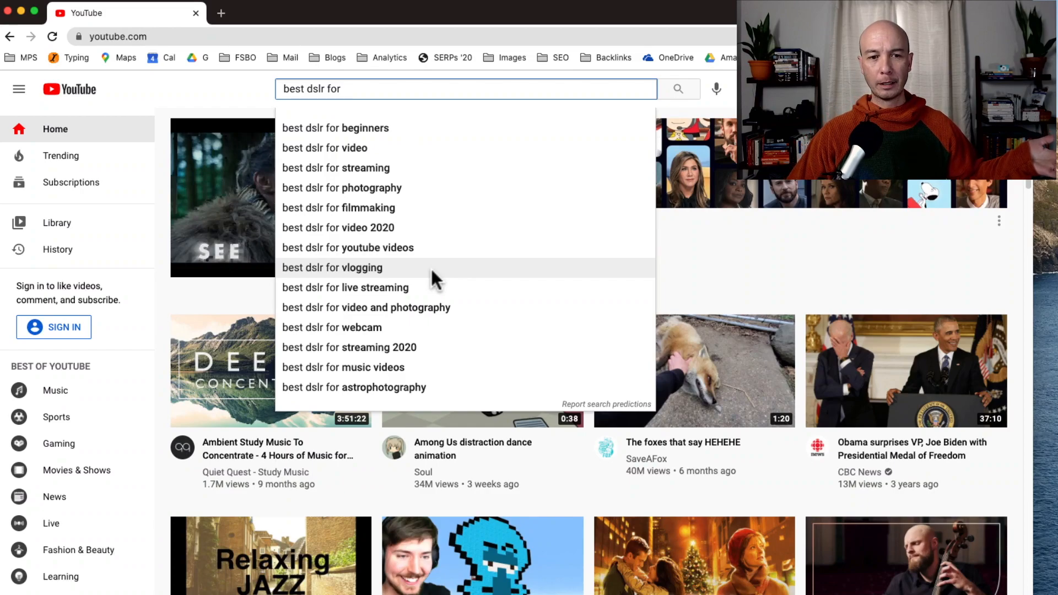
- Run the 'best dslr for vlogging' search, then reopen suggestions like 'best vlogging camera under $100'
click(342, 267)
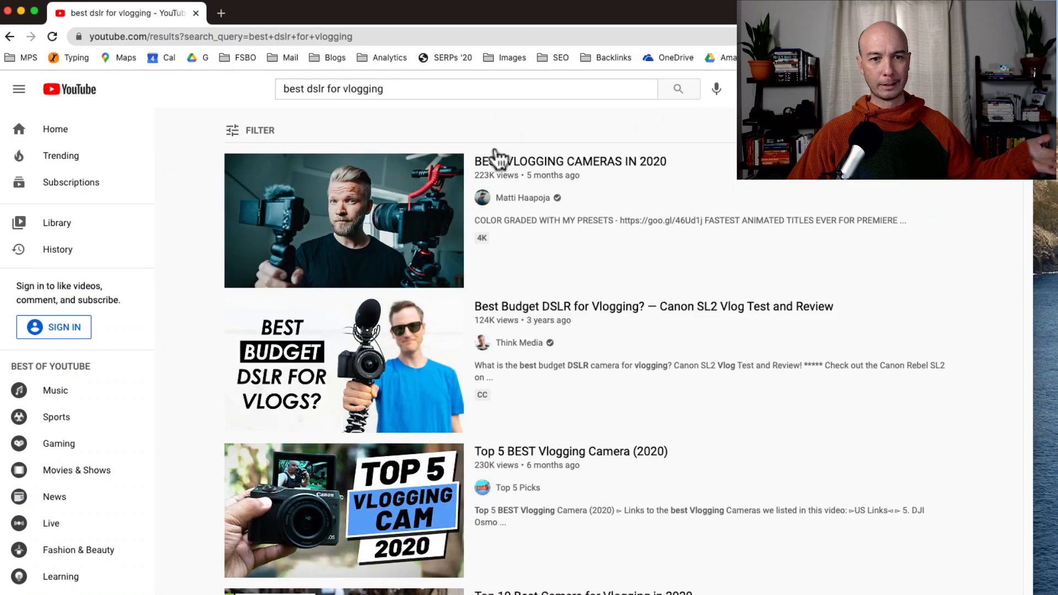
mouse_move(485, 88)
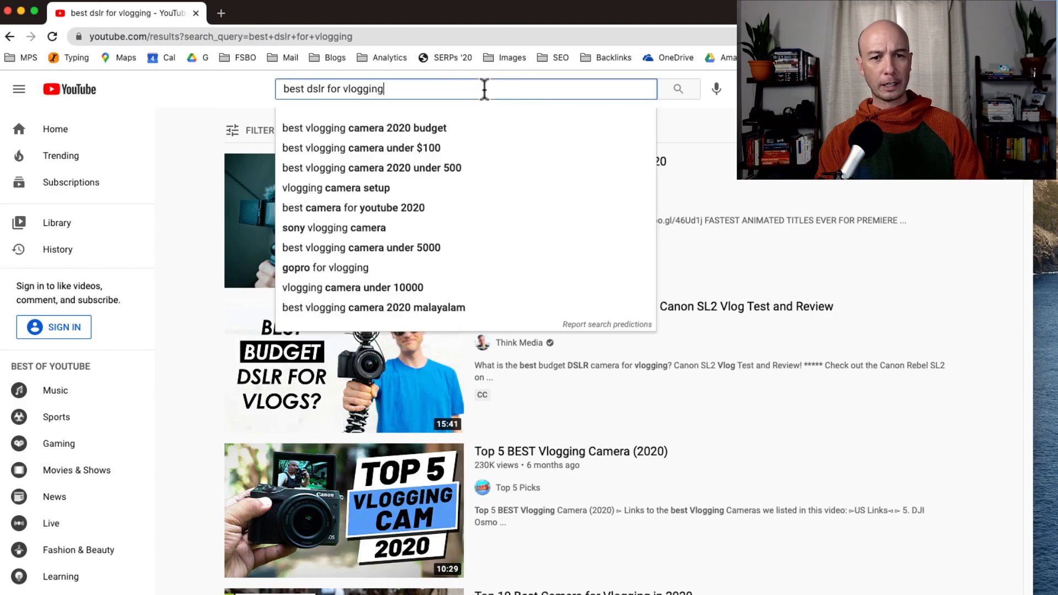
click(361, 147)
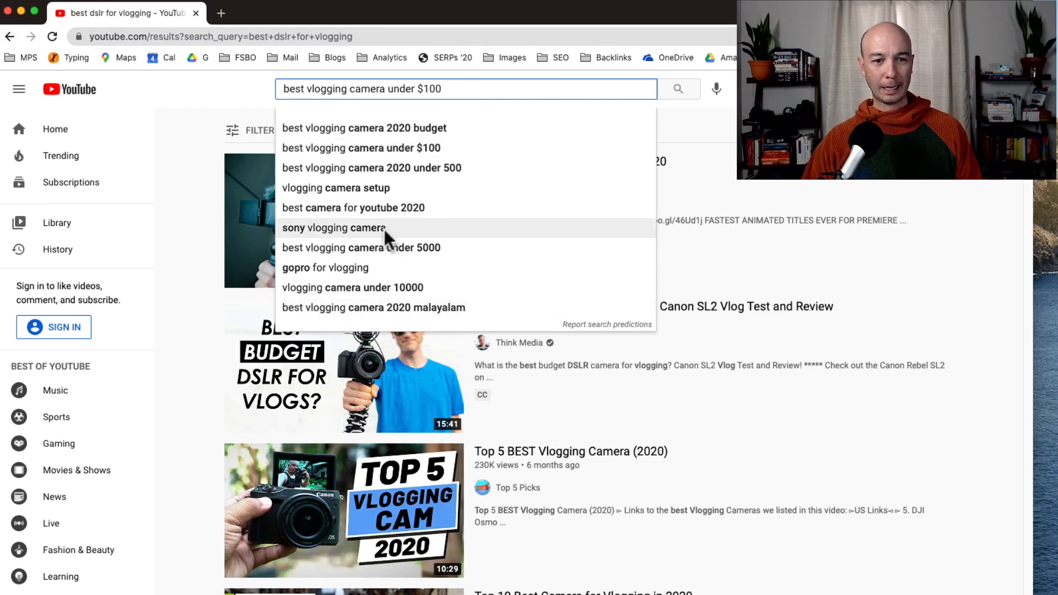
mouse_move(417, 271)
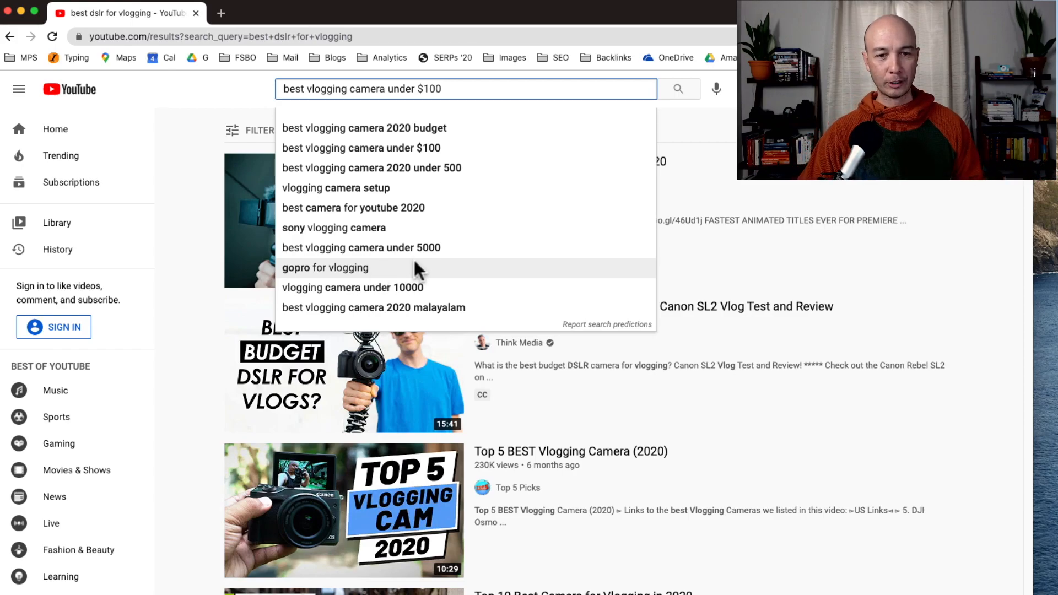
mouse_move(427, 278)
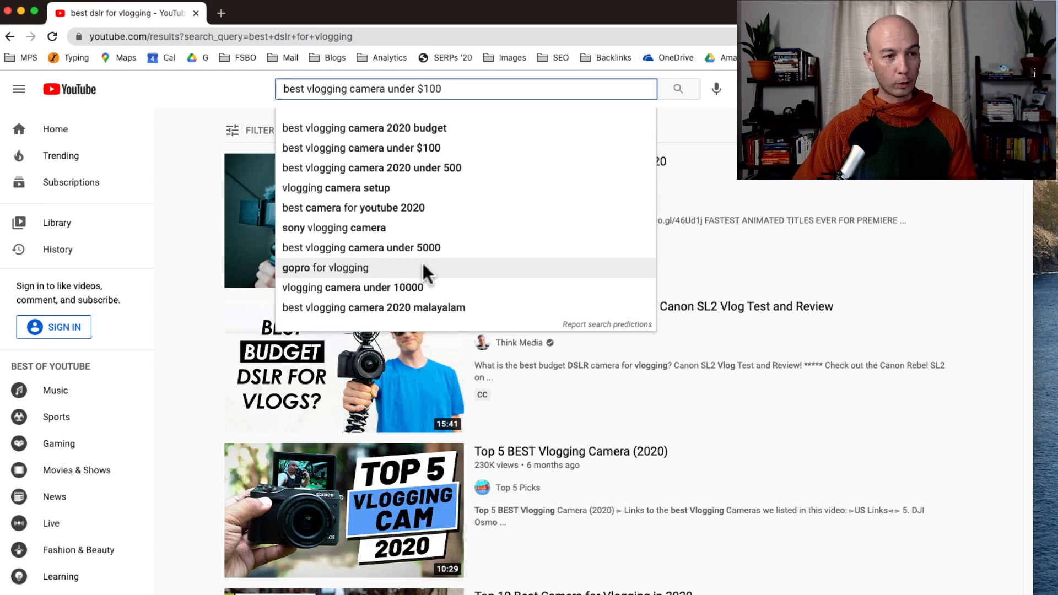
mouse_move(443, 272)
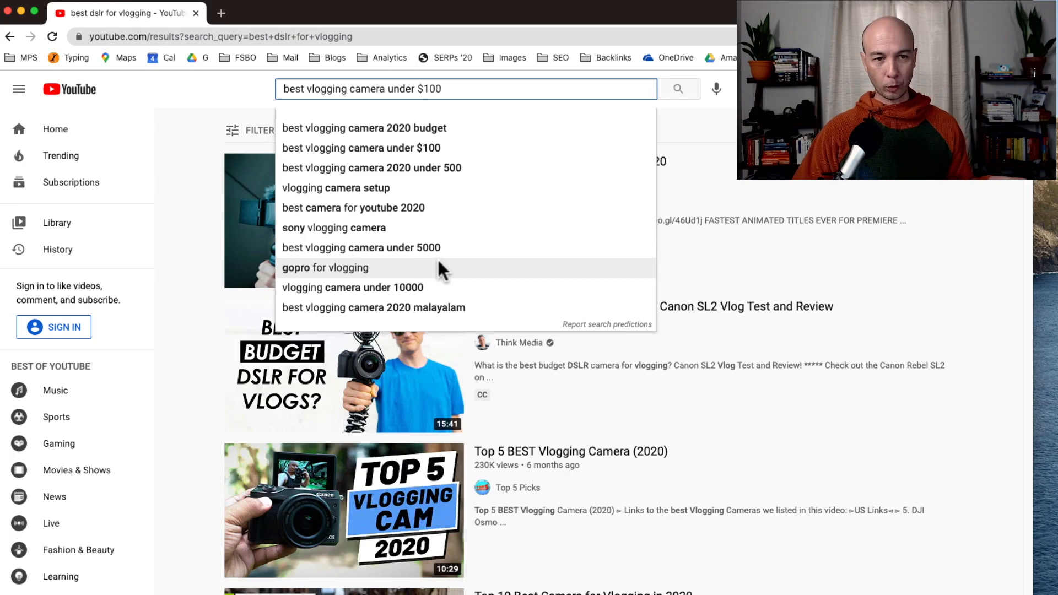